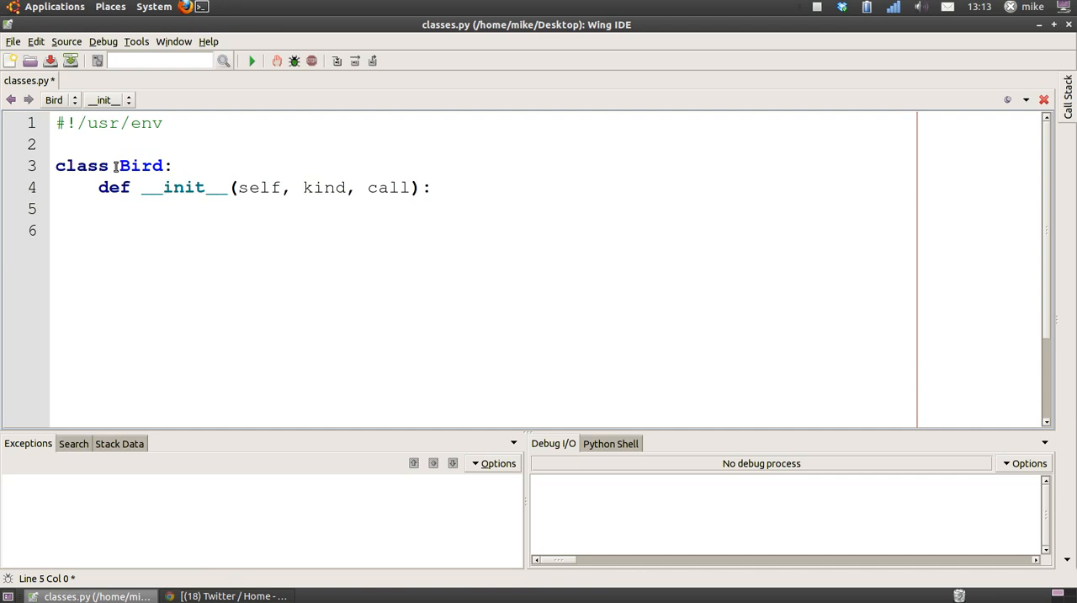
Review the call and kind parameters in Bird's __init__ signature
click(332, 187)
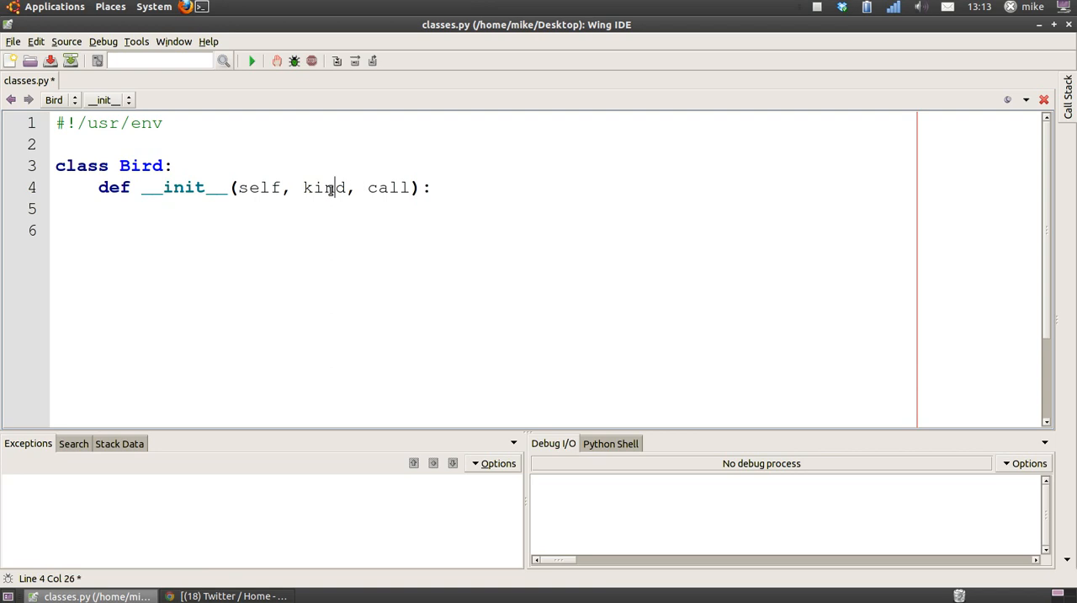
double_click(387, 187)
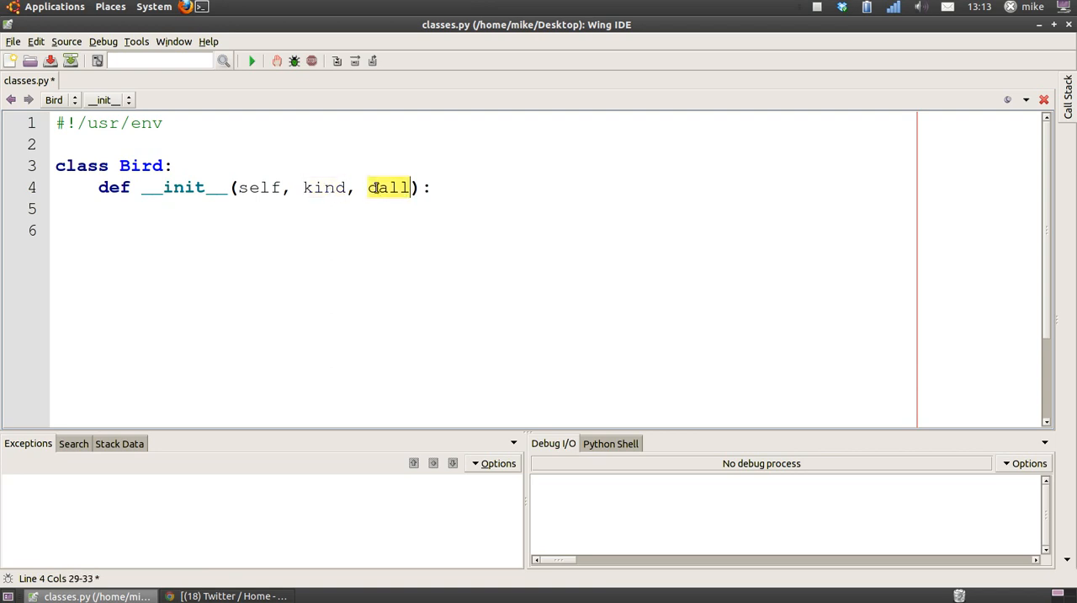
text(call)
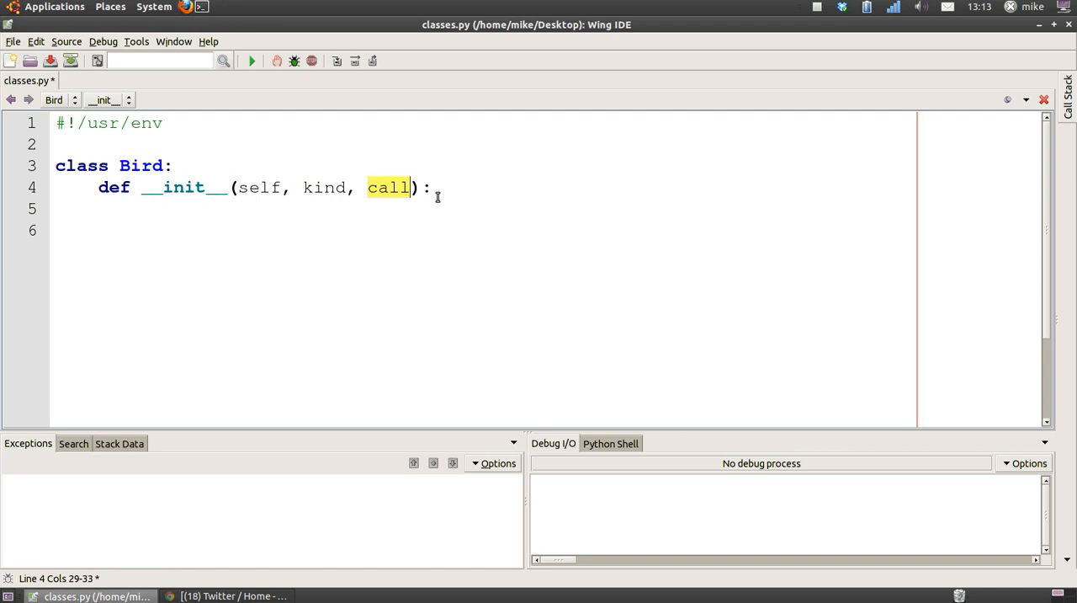
double_click(259, 187)
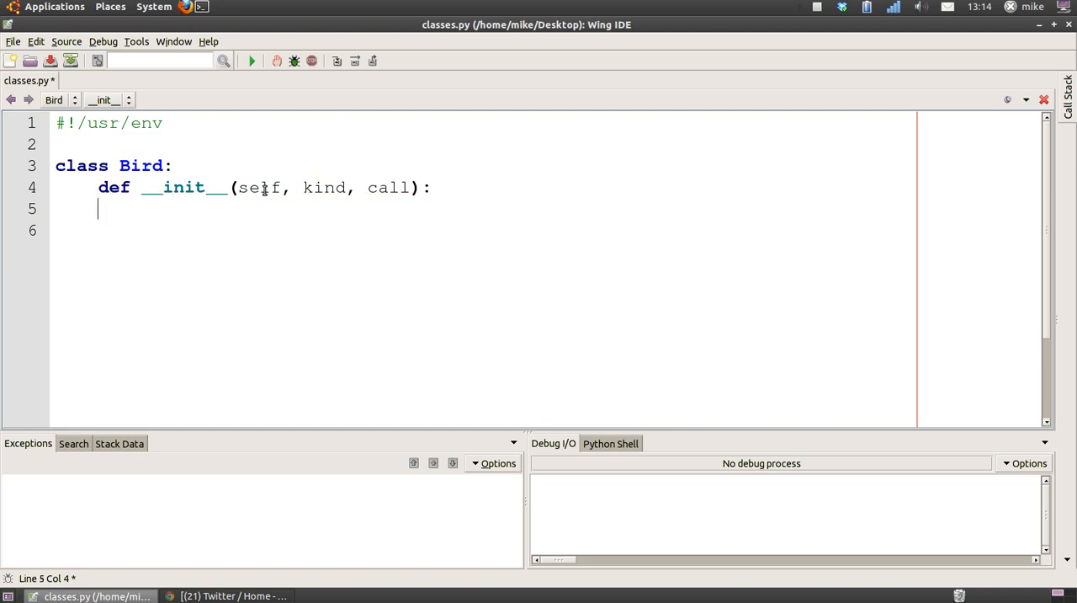
Store the arguments on the instance with self.call = call and self.kind = kind
key(Tab)
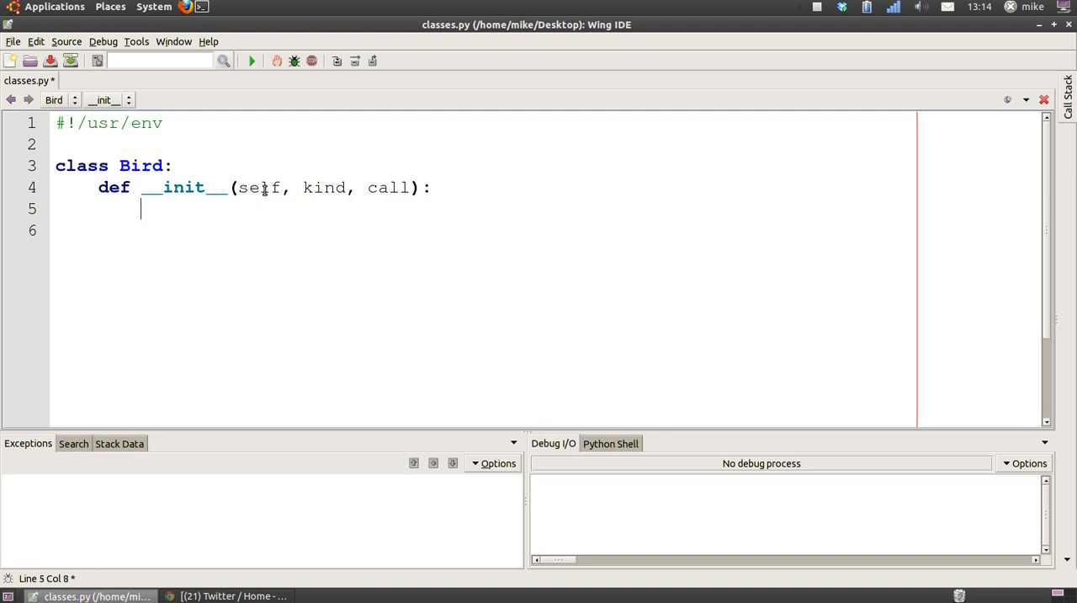
text(self.call = call)
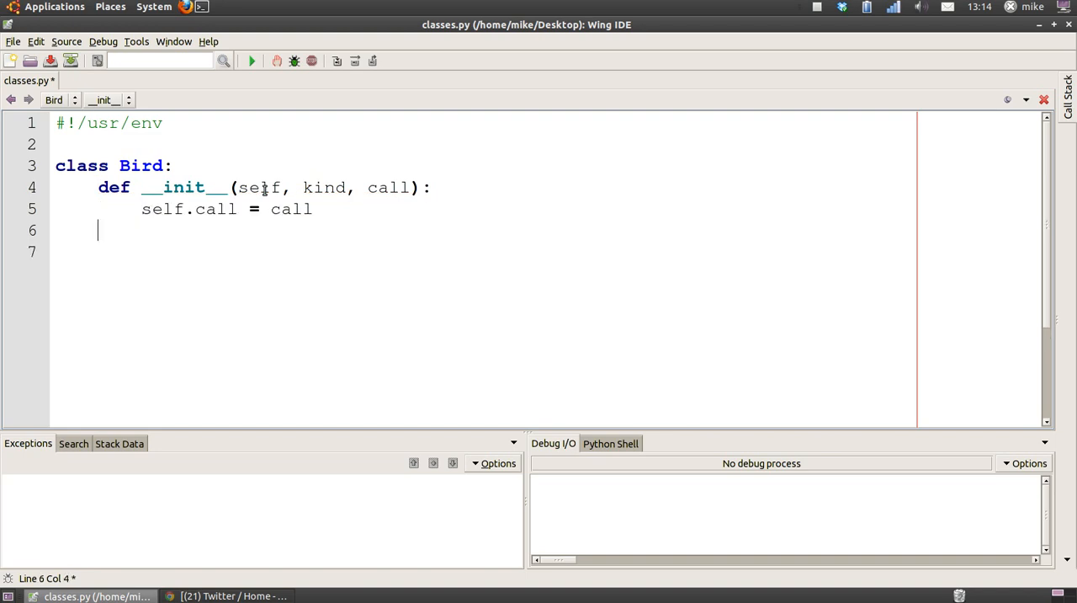
text(self.kind = kind)
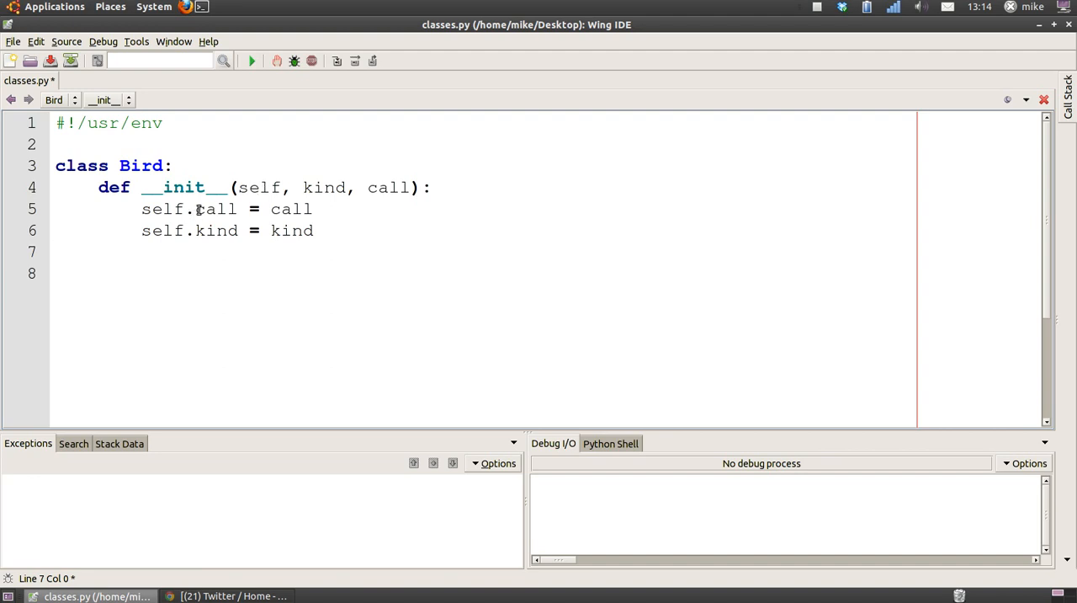
double_click(215, 209)
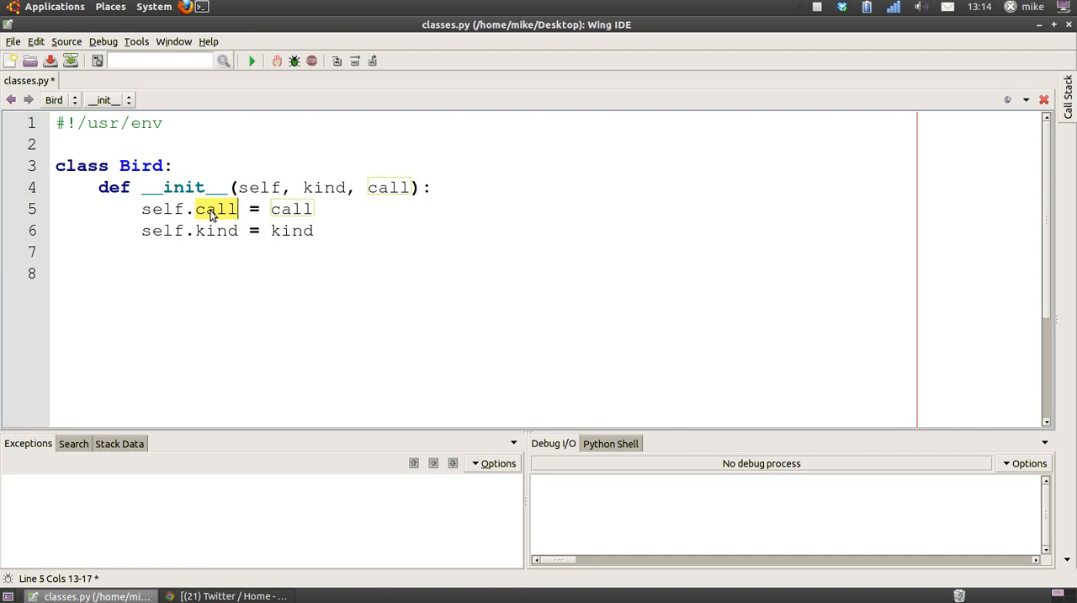
double_click(162, 208)
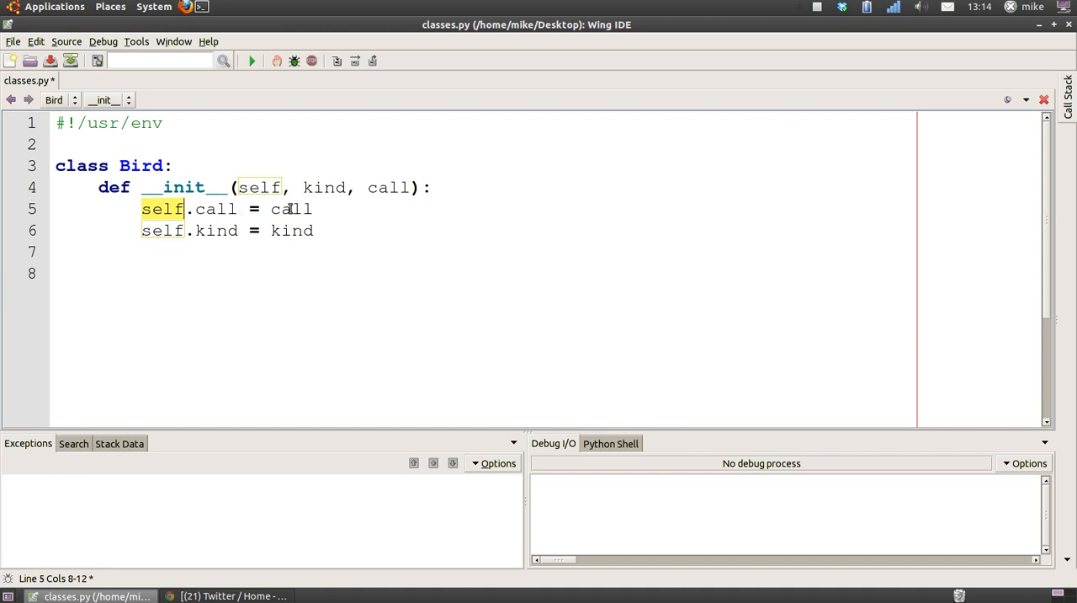
double_click(291, 208)
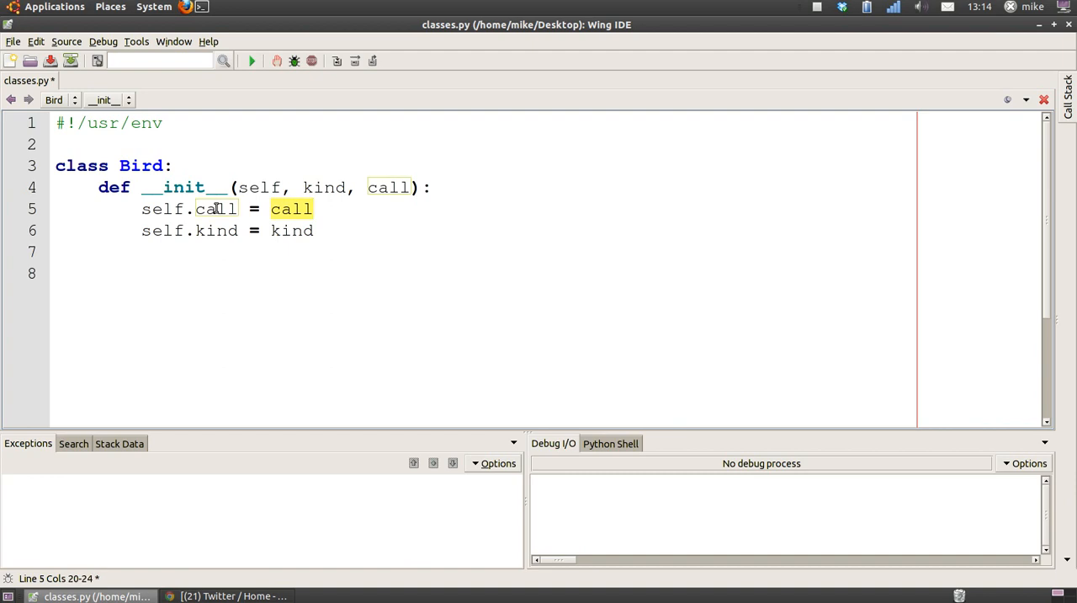
double_click(214, 209)
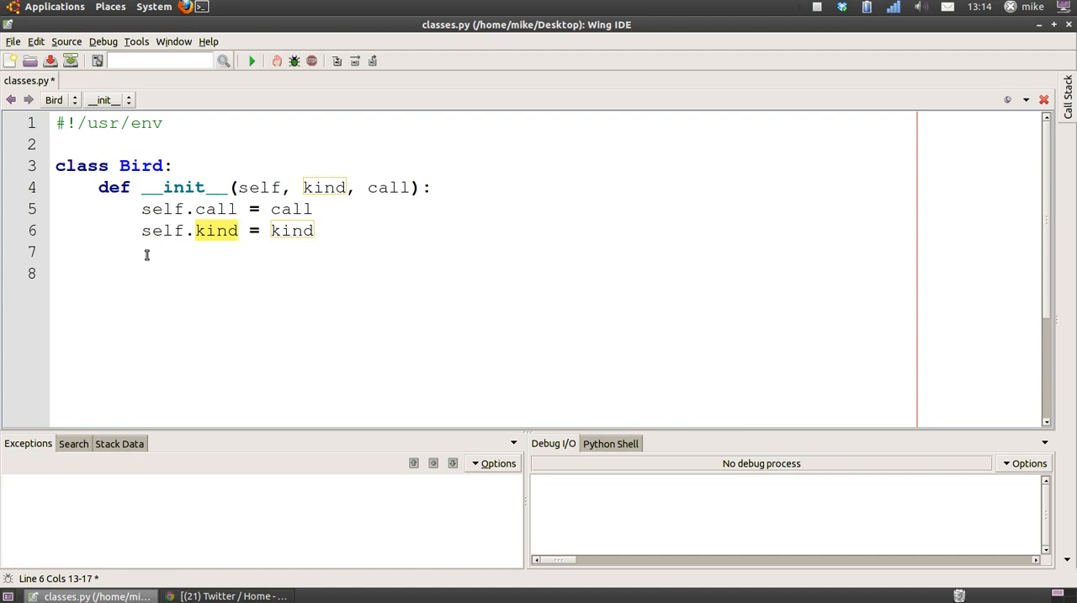
mouse_move(202, 232)
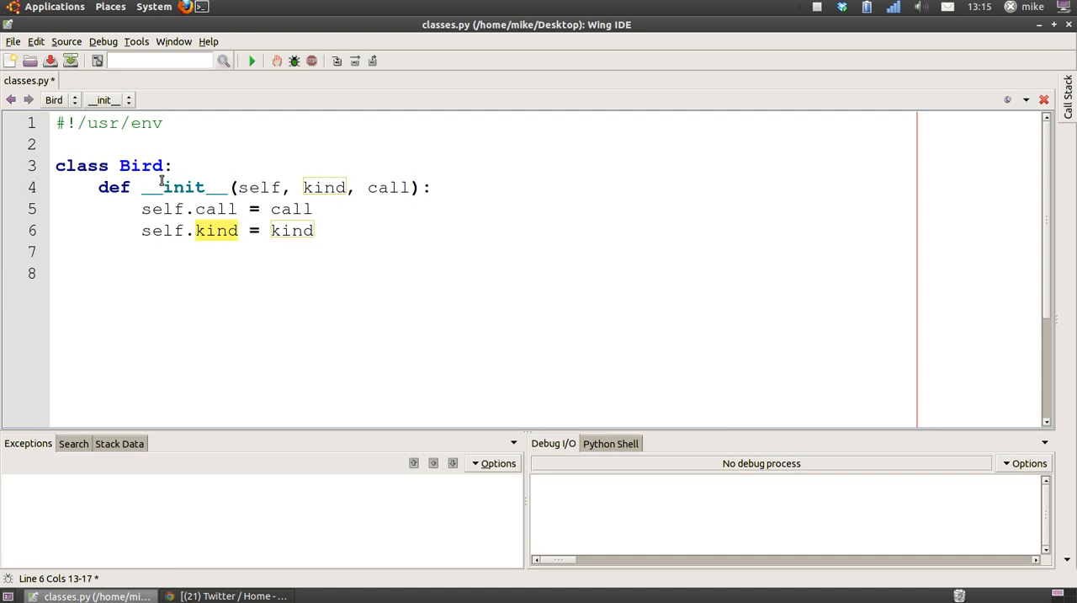
mouse_move(273, 231)
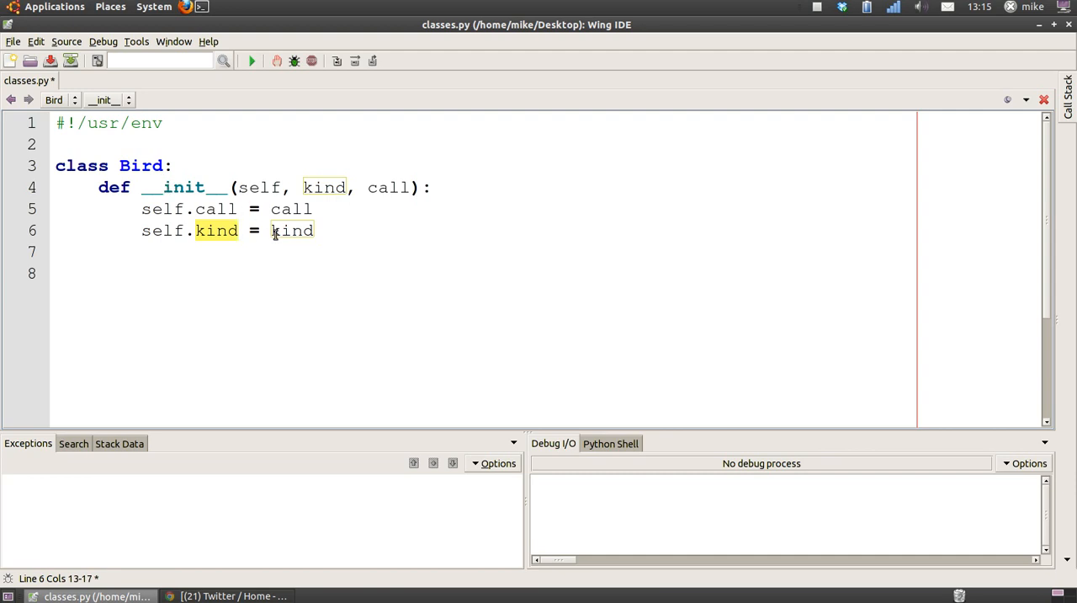
double_click(293, 229)
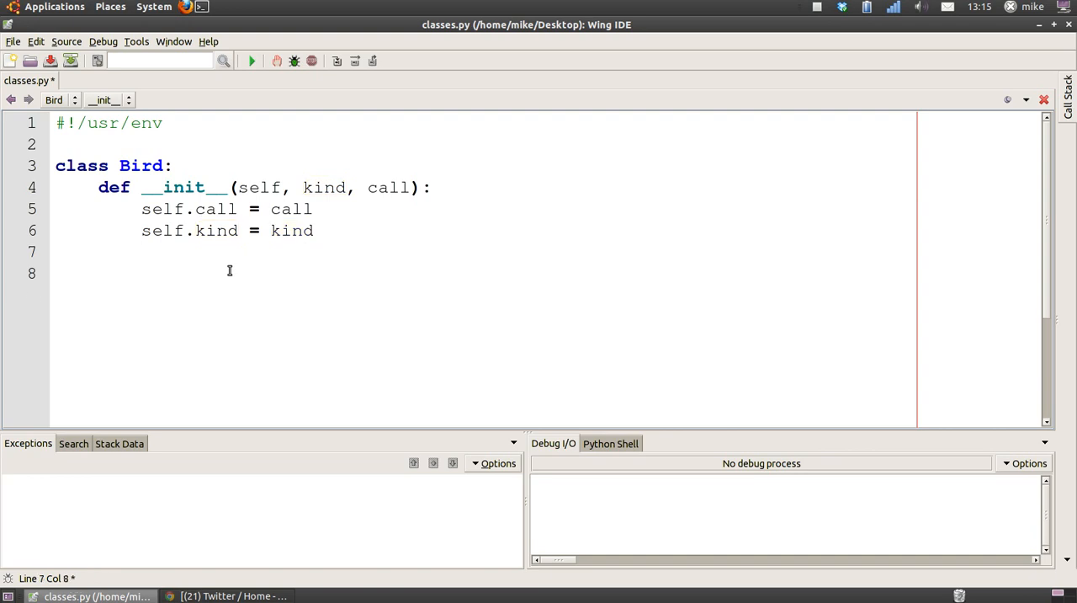
key(Return)
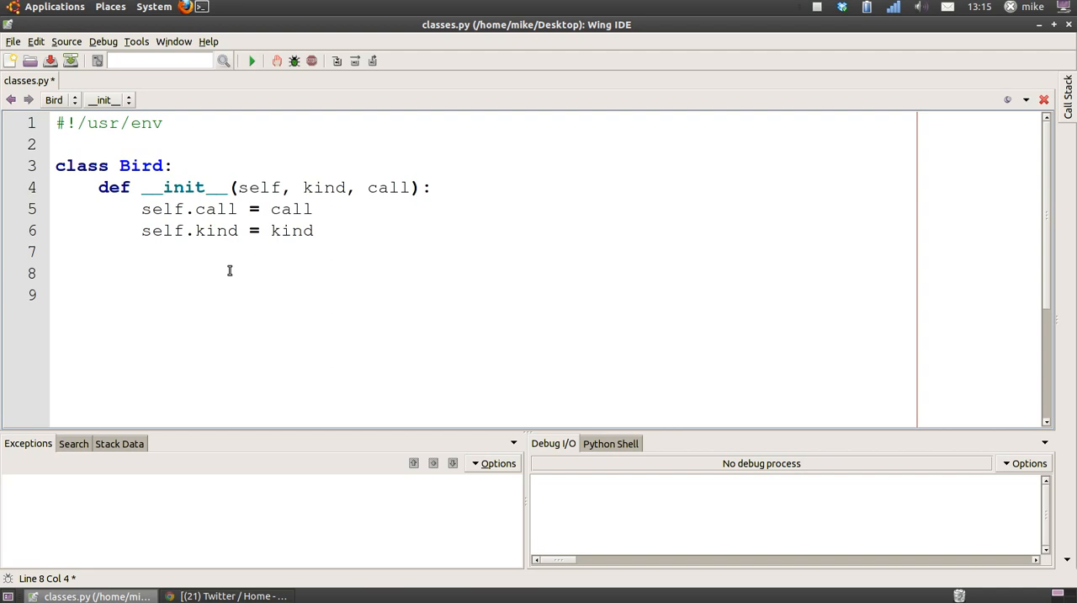
Define a do_call(self) method on the Bird class
text(def do_call(self):)
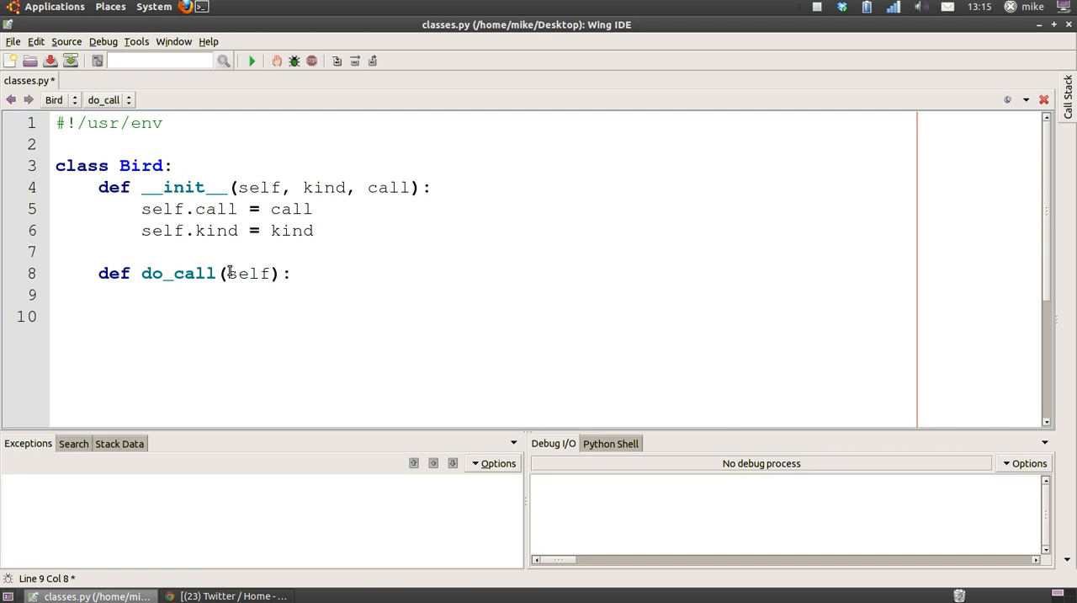
double_click(249, 273)
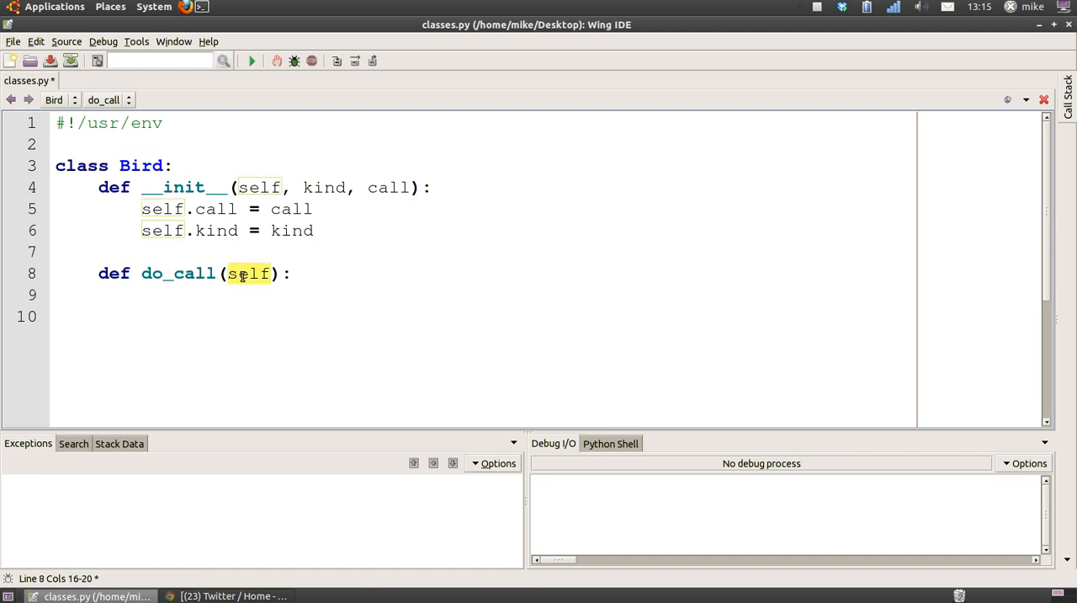
click(196, 290)
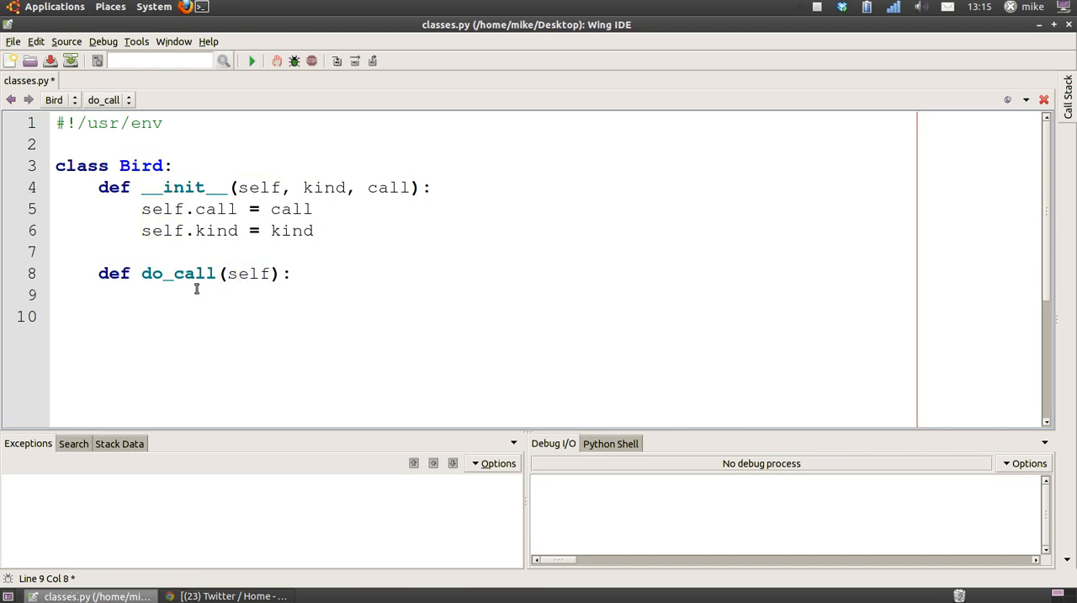
Have do_call print "a %s goes %s" % (self.kind, self.call)
text(print "a %s goes %s" % (self.kind, self.call))
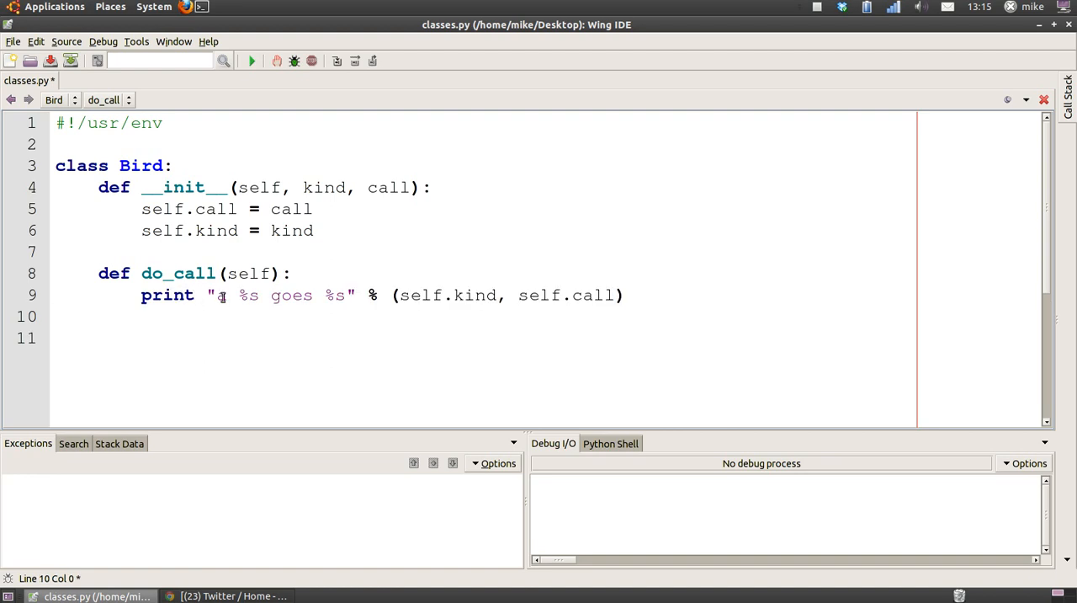
text(a)
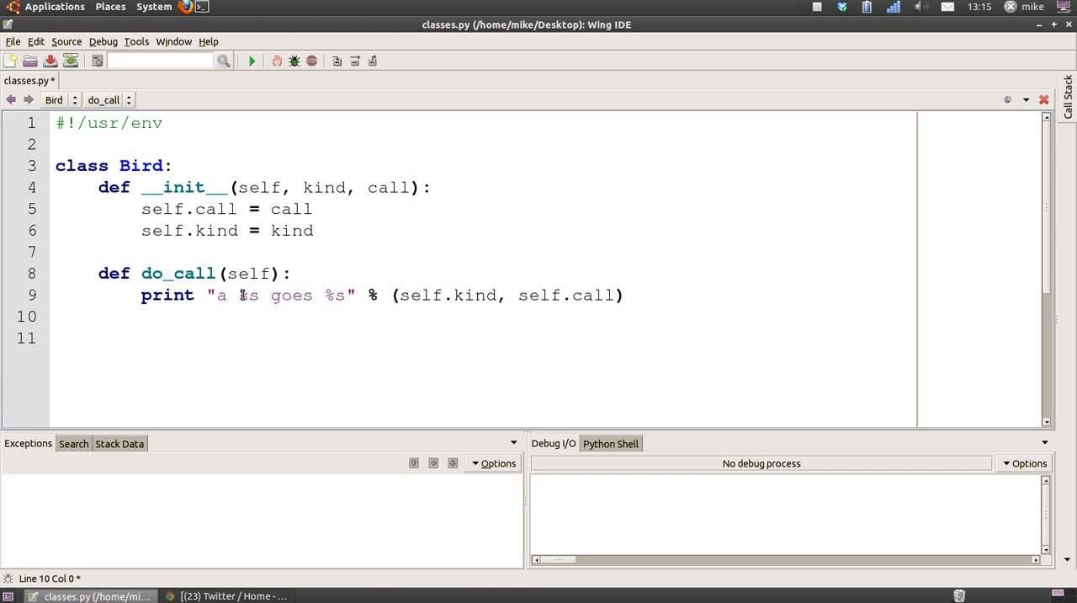
click(239, 295)
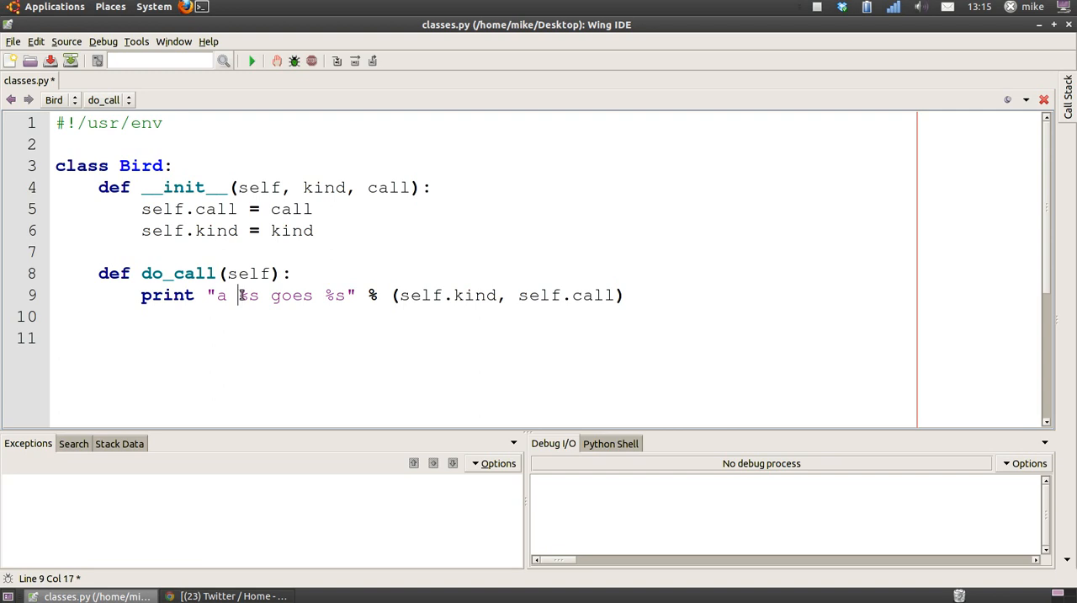
double_click(248, 294)
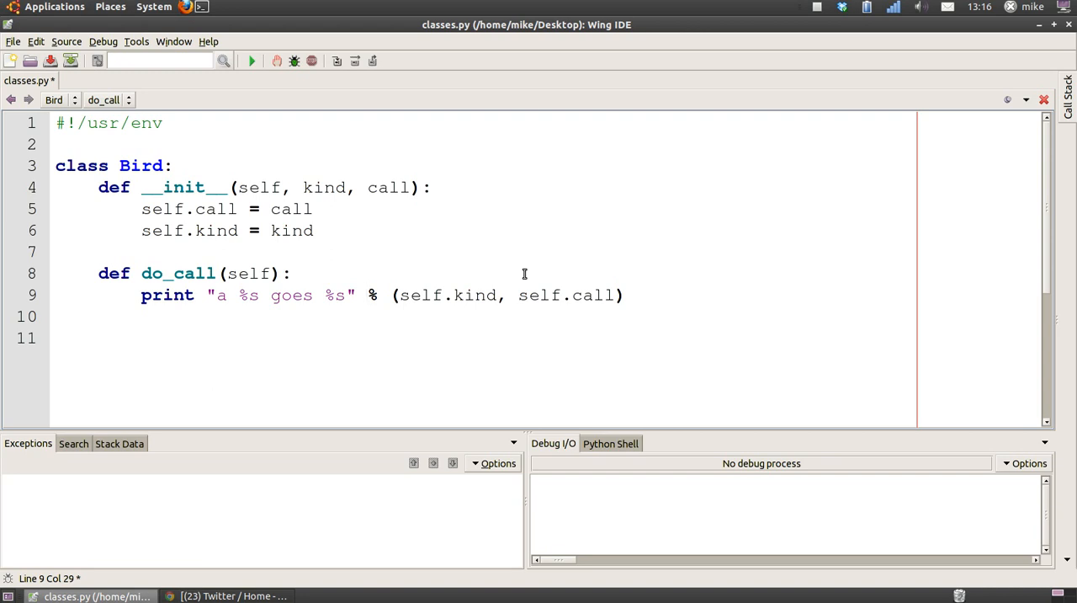
mouse_move(411, 289)
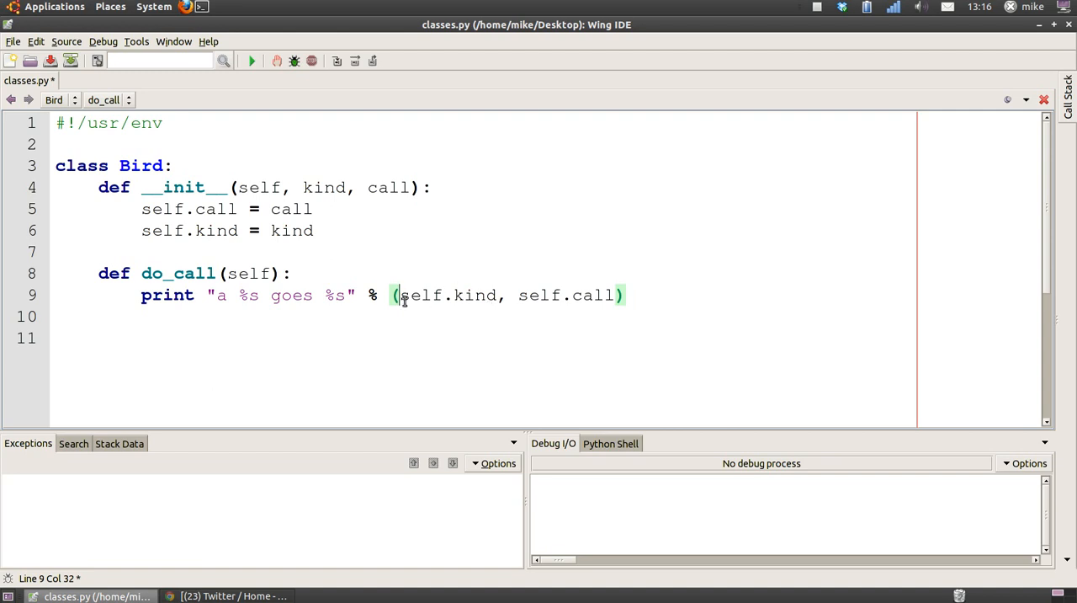
mouse_move(424, 303)
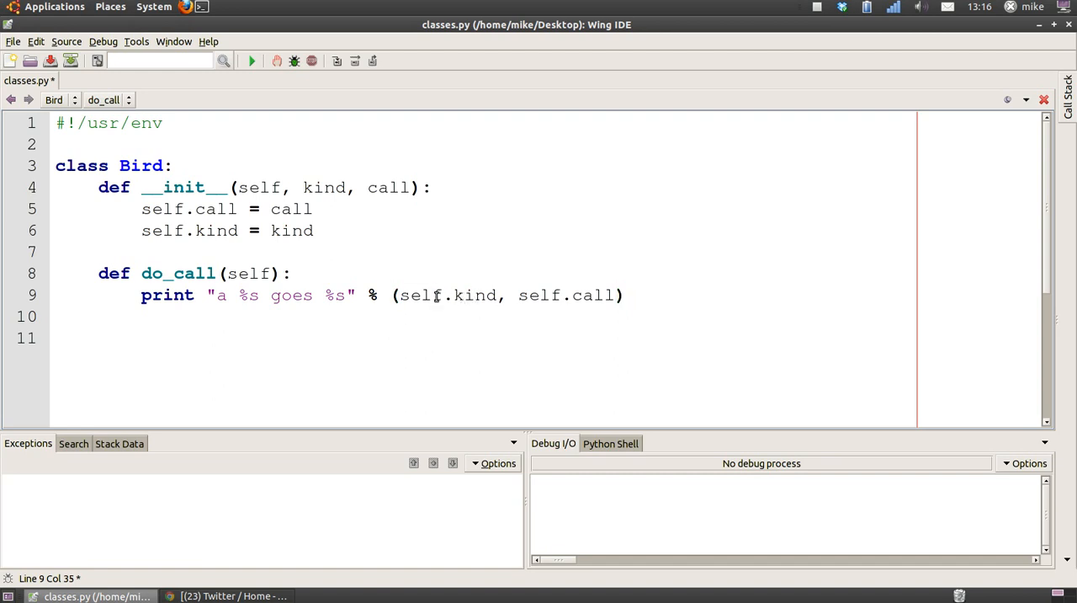
double_click(421, 294)
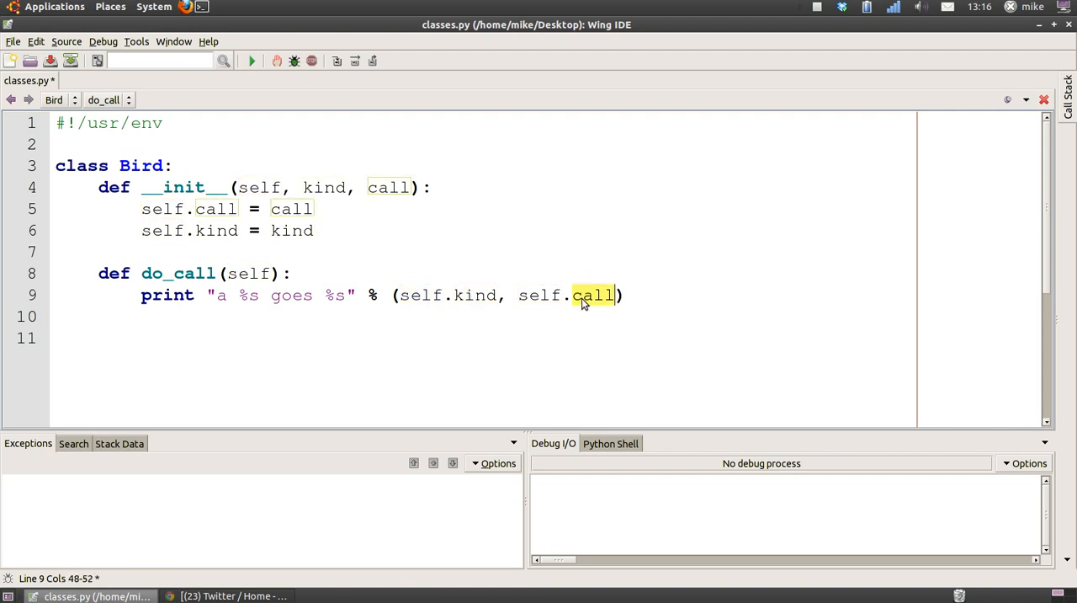
click(253, 294)
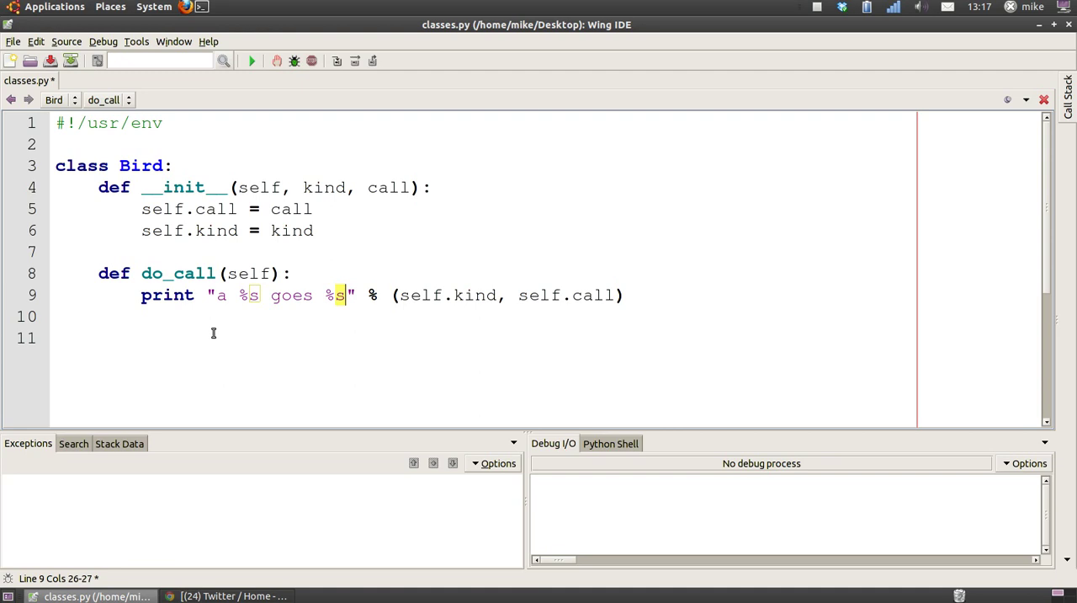
Declare class Parrot(Bird): below the Bird class
key(Return)
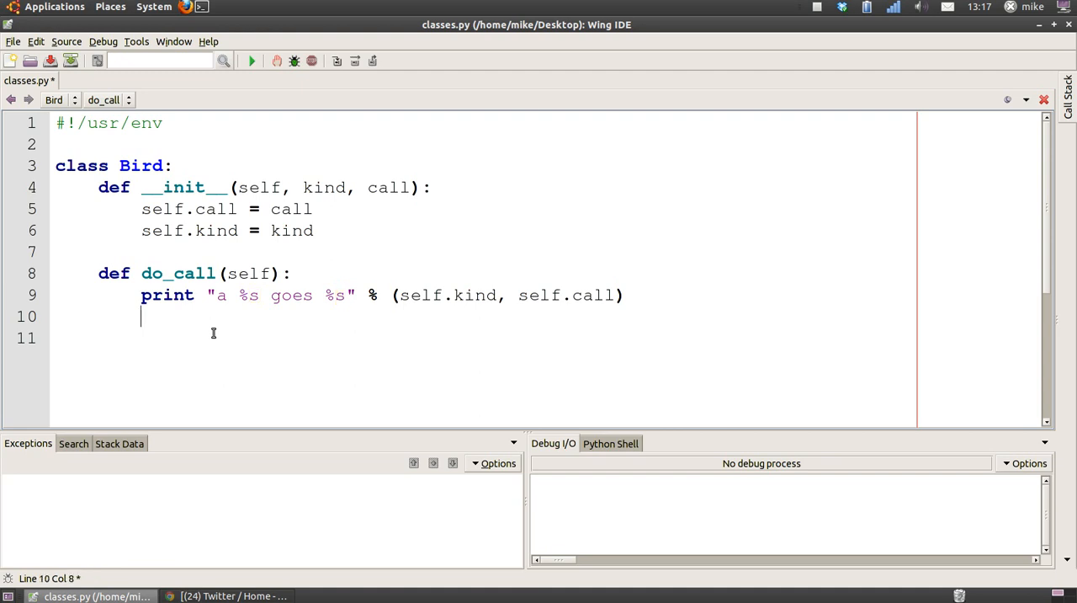
text(class Parrot(Bird):)
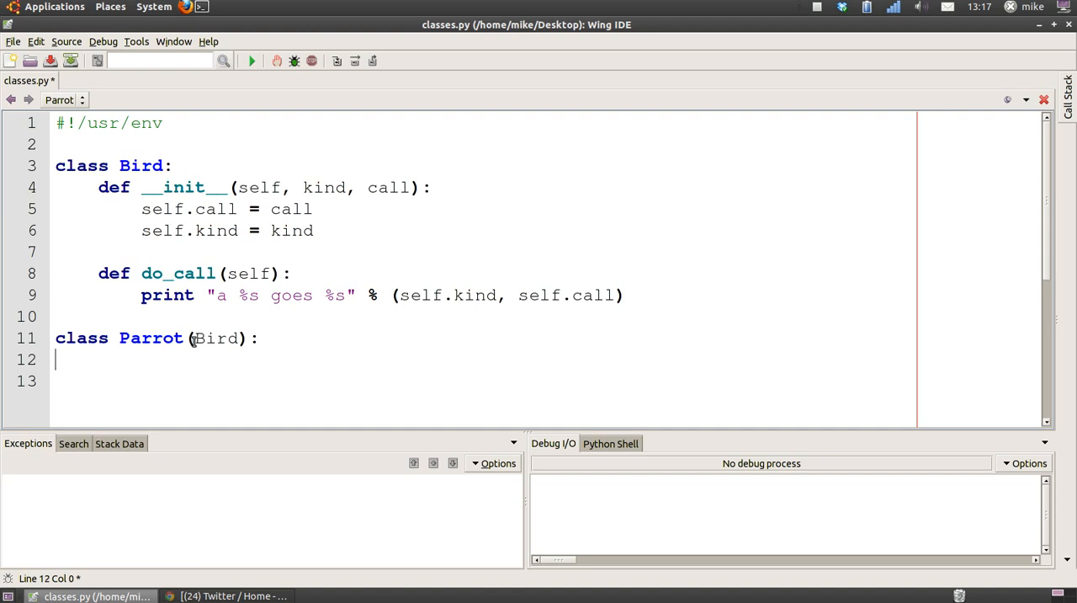
double_click(142, 165)
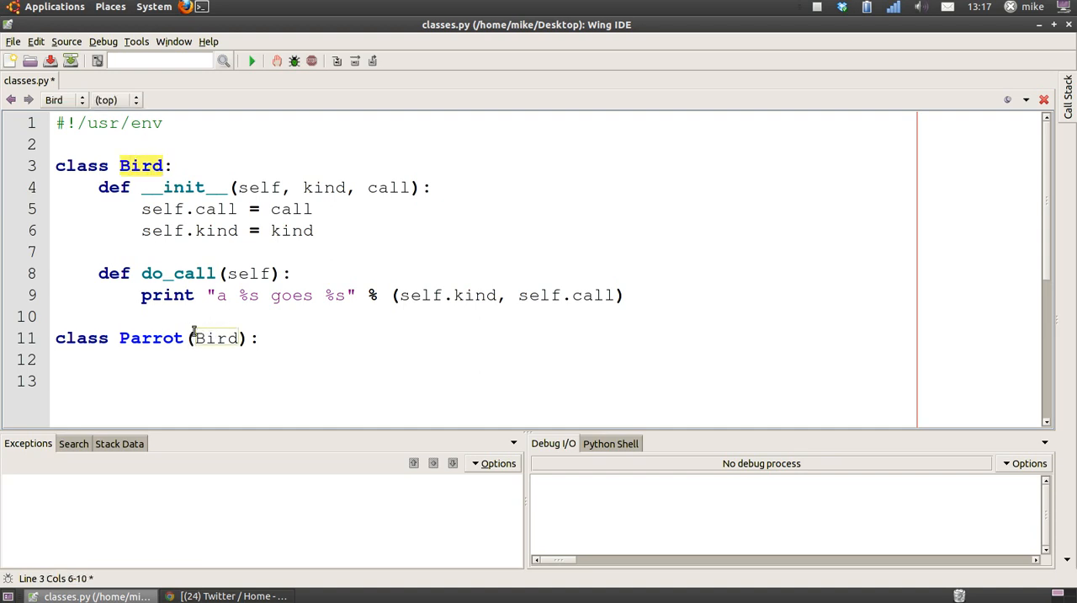
double_click(215, 336)
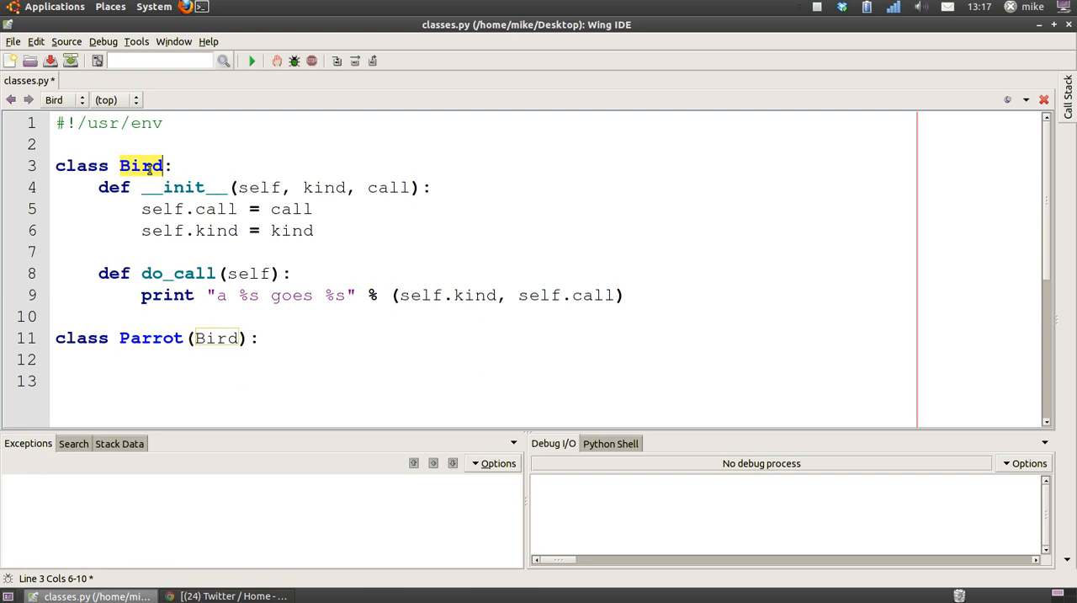
mouse_move(108, 180)
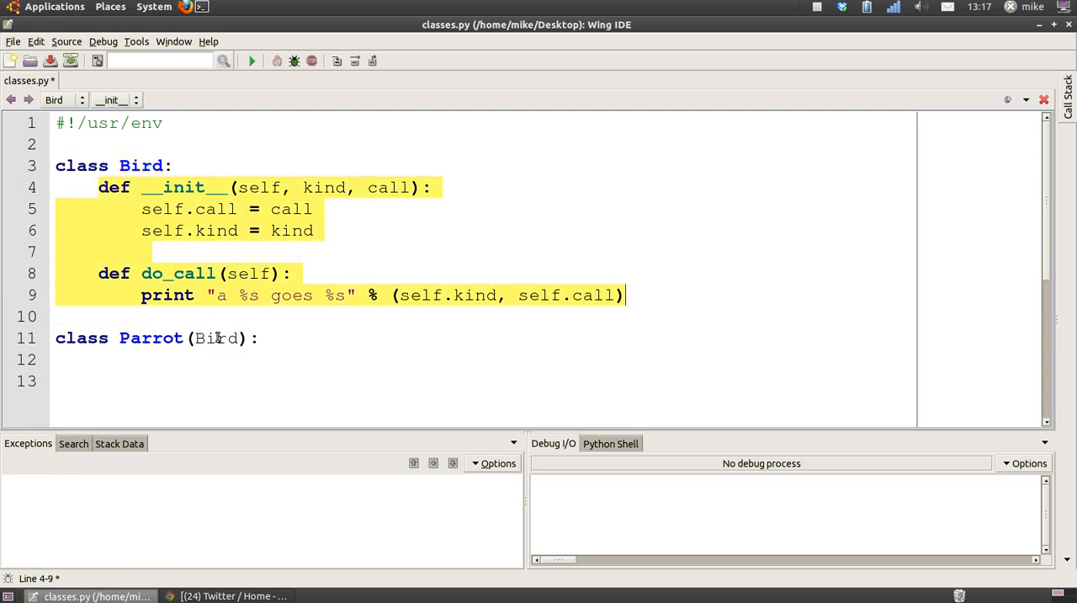
double_click(215, 337)
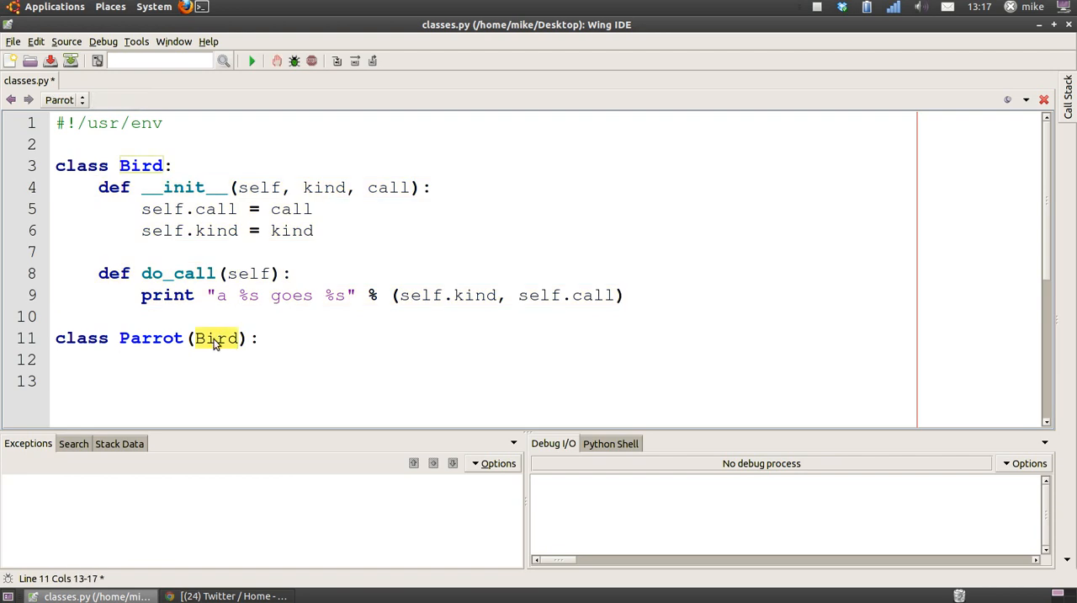
mouse_move(202, 345)
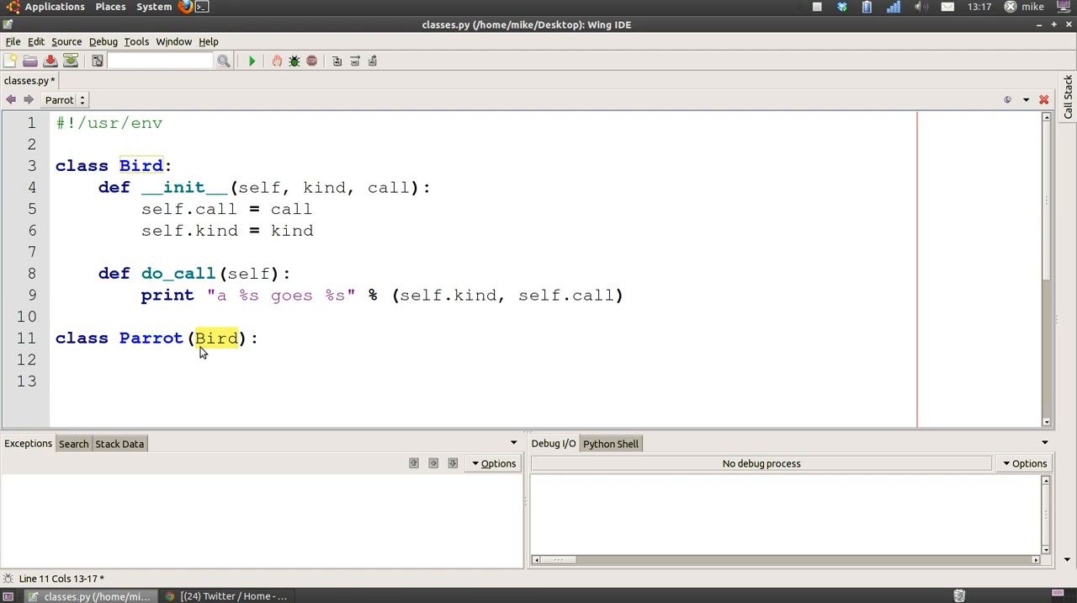
mouse_move(218, 346)
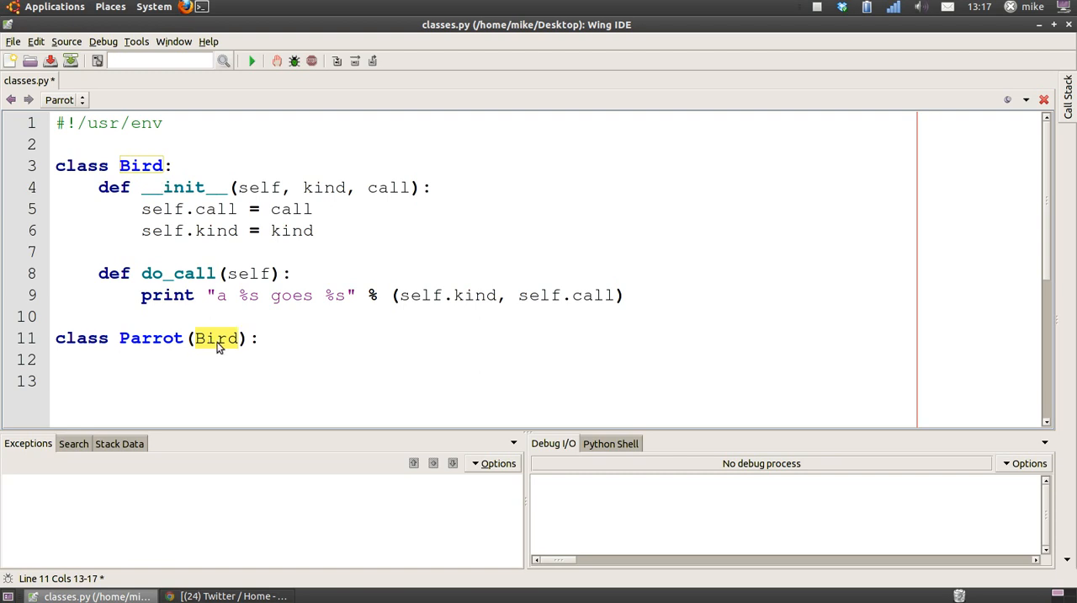
mouse_move(229, 347)
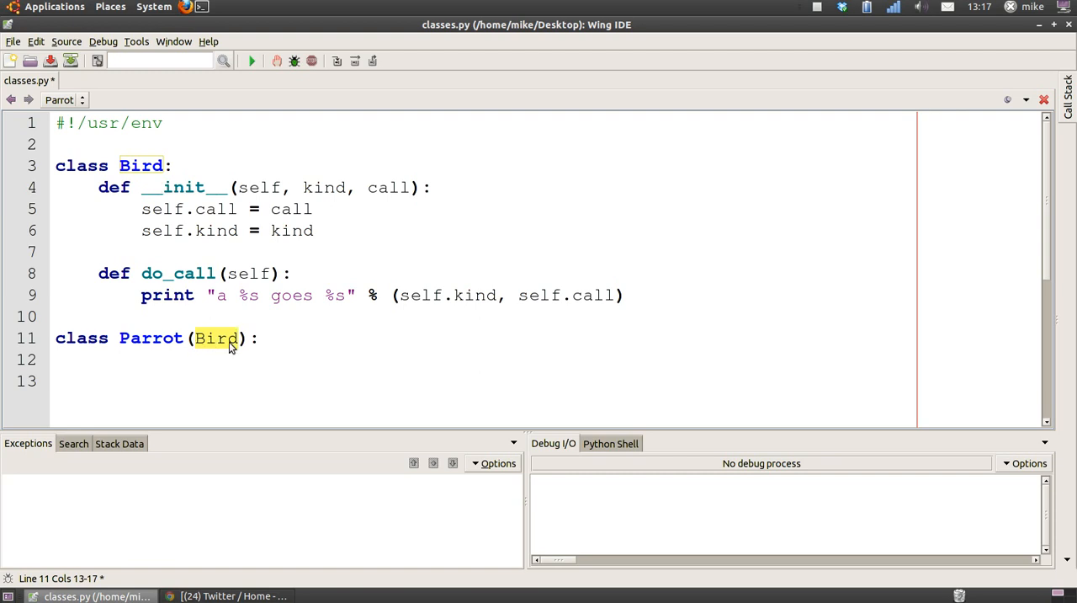
Briefly add an OtherClass second parent to Parrot, then start its indented body
click(243, 337)
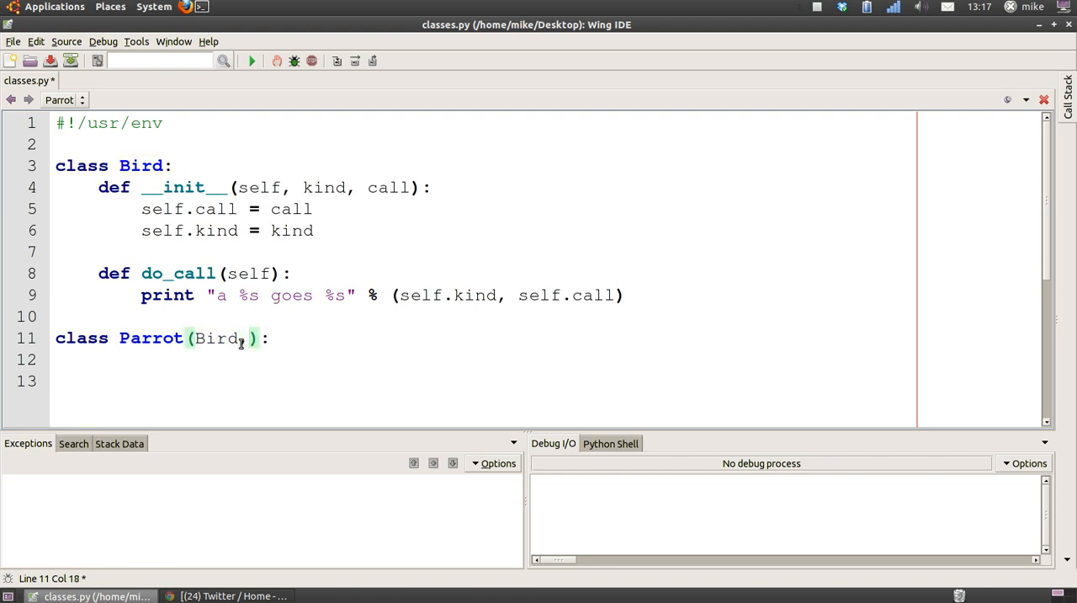
text(,)
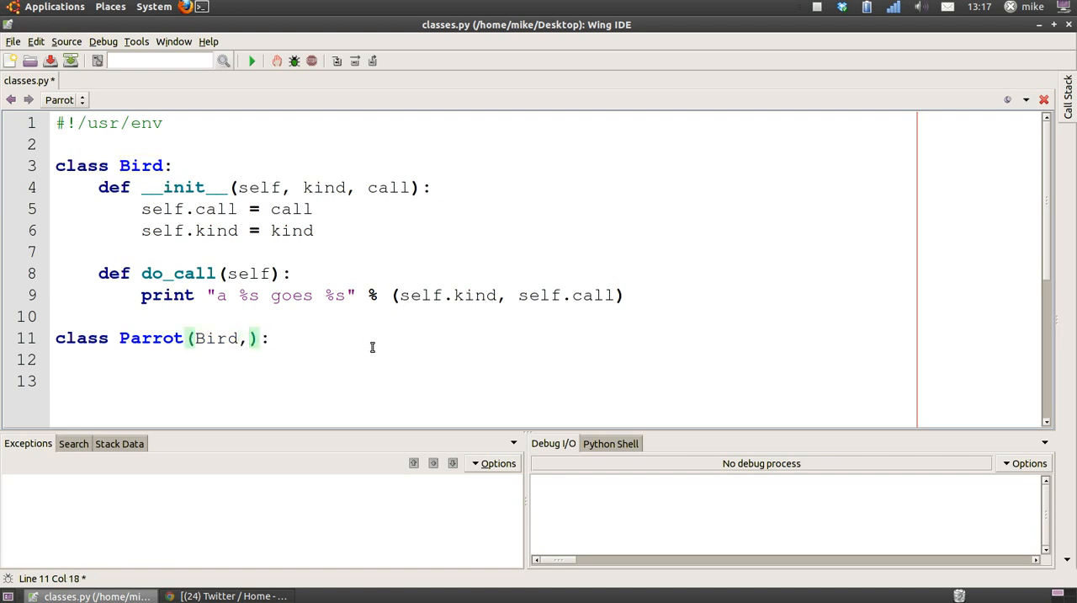
text(Othe)
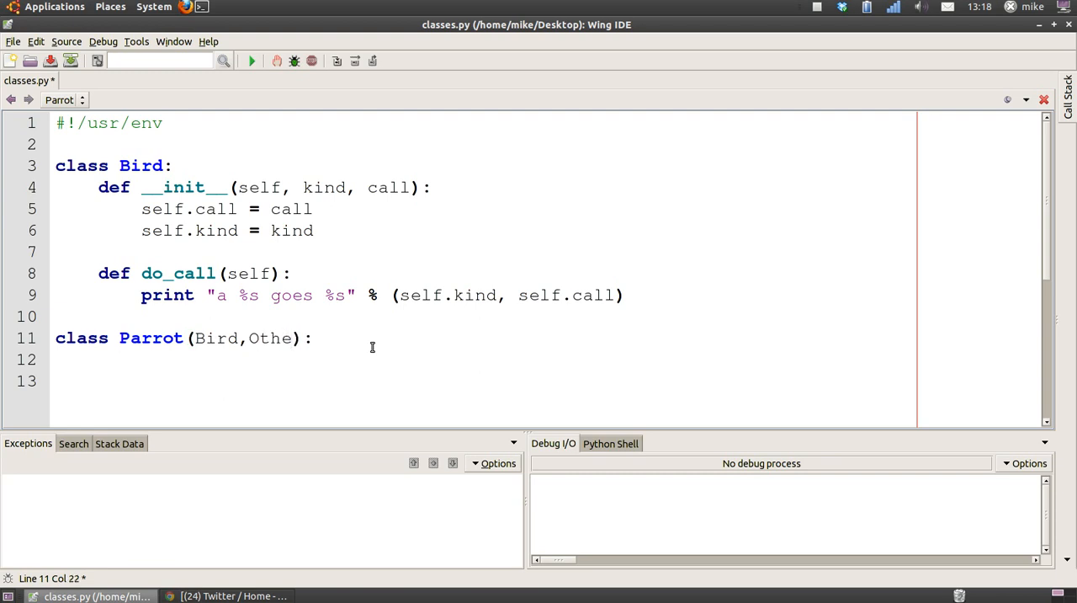
text(Class)
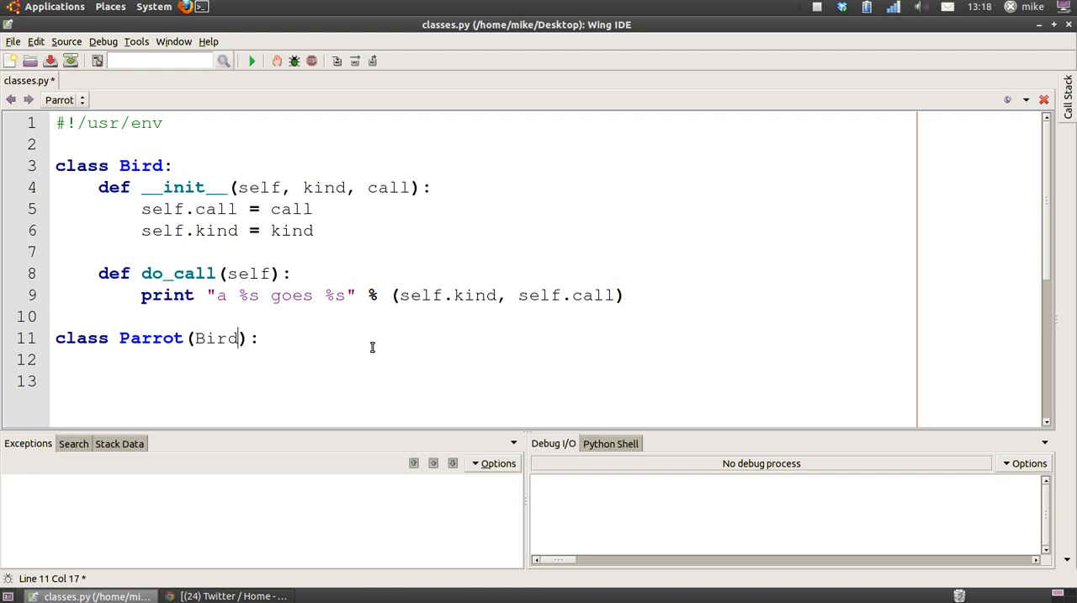
key(Return)
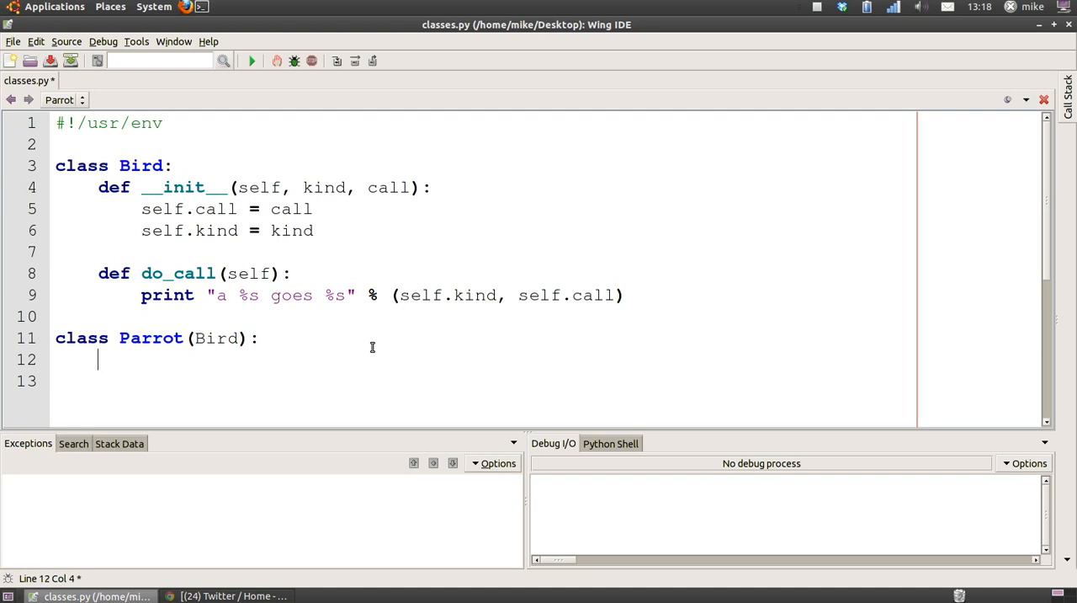
Define def __init__(self): inside the Parrot class
text(def __init__(self):)
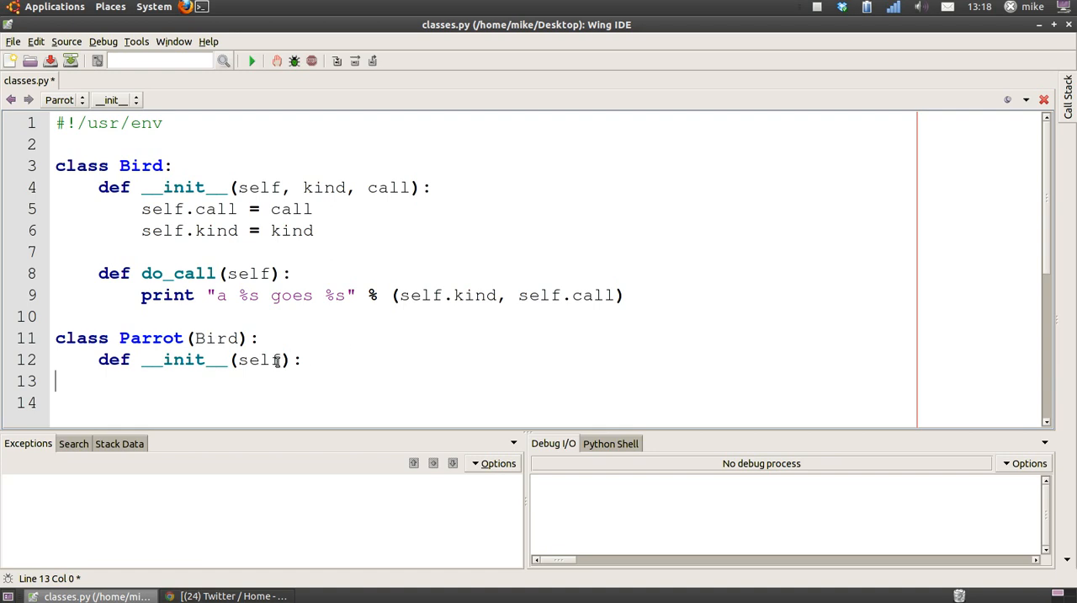
double_click(259, 360)
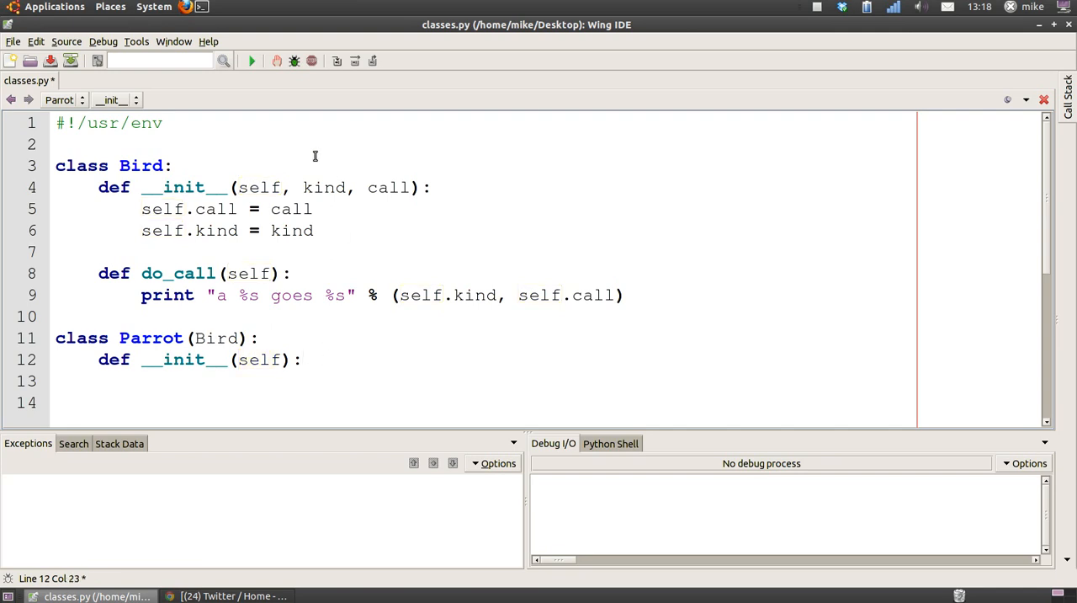
mouse_move(188, 313)
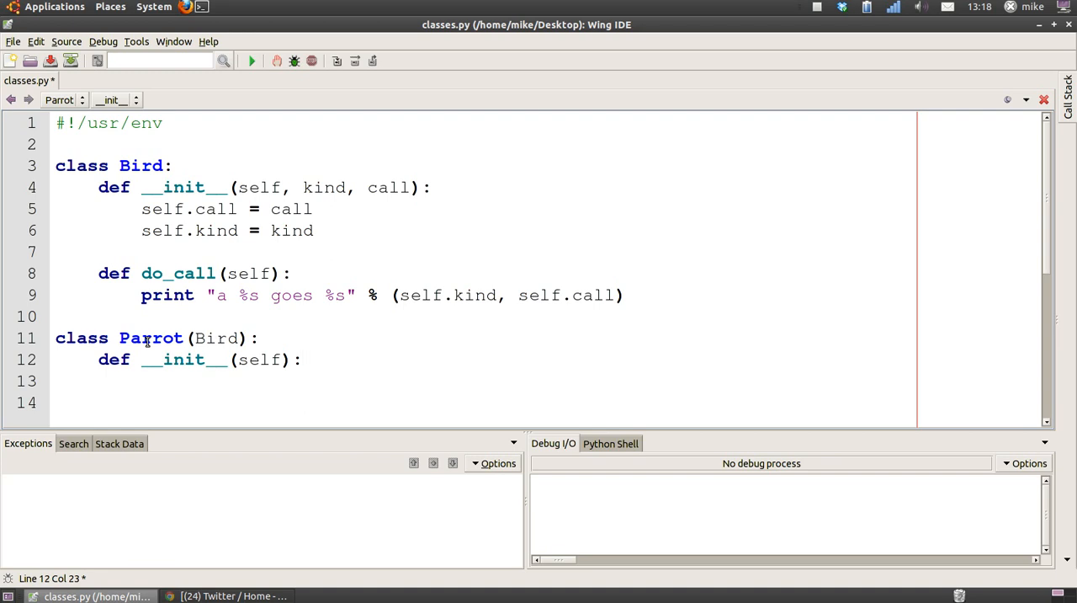
key(Return)
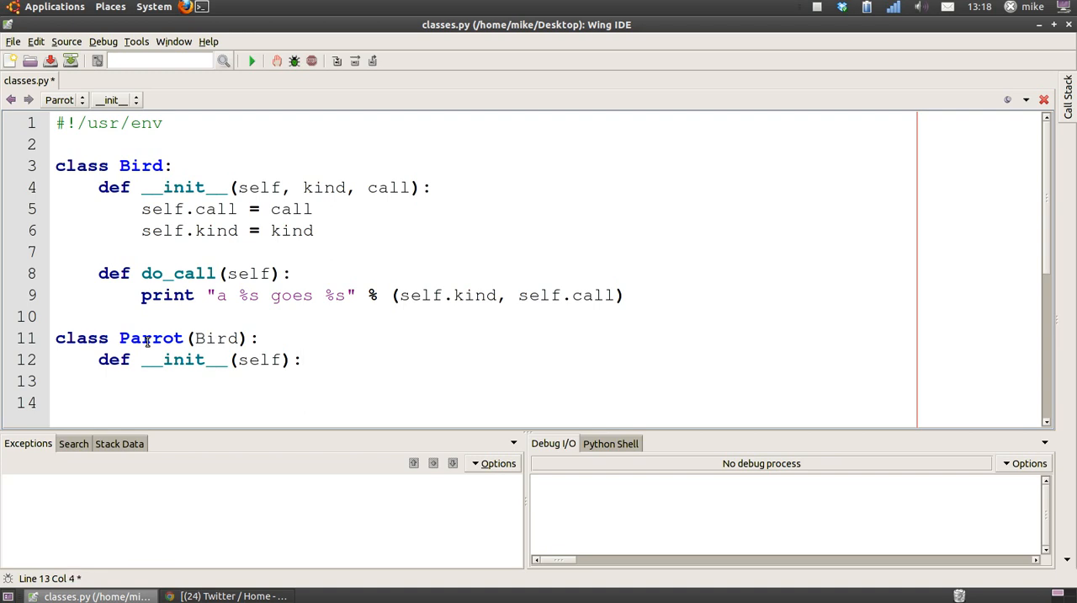
Have Parrot's __init__ call Bird.__init__(self, "Parrot", "Kah!")
text(Bird.__init__(self, "Parrot", "Kah!"))
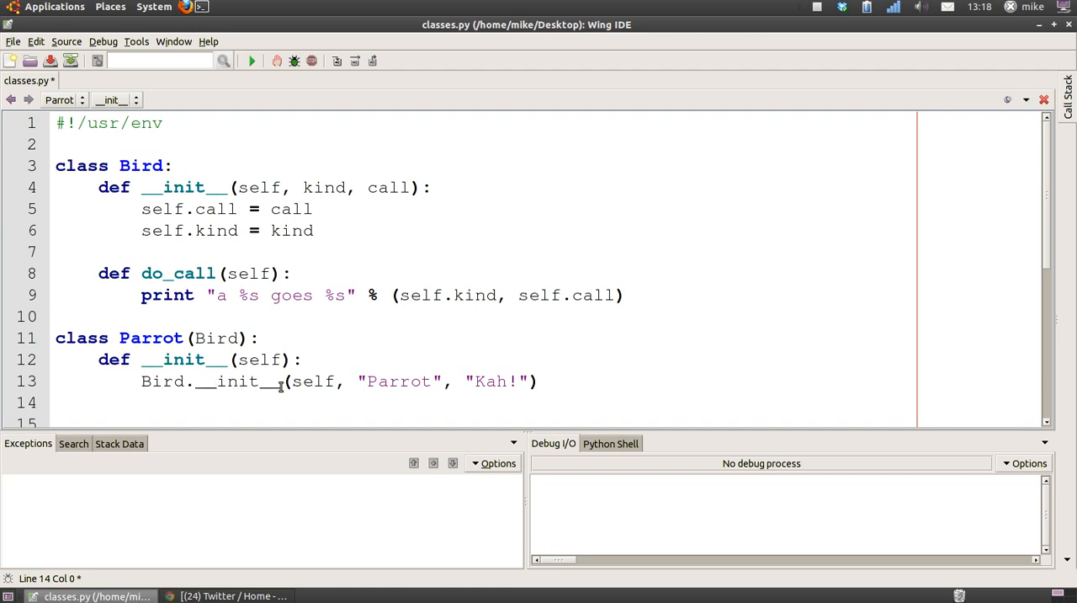
double_click(313, 381)
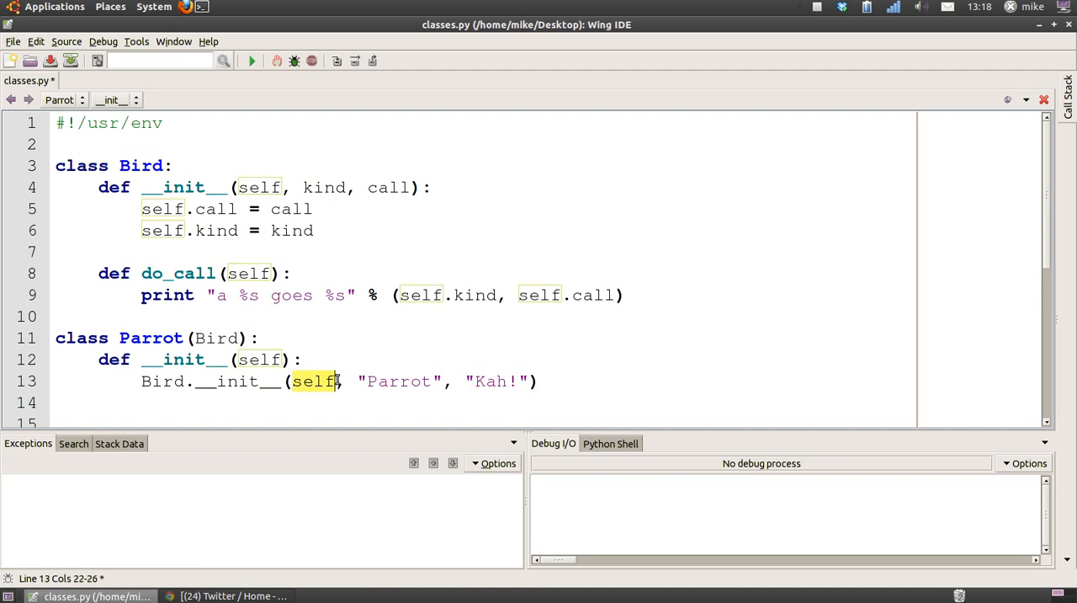
click(376, 380)
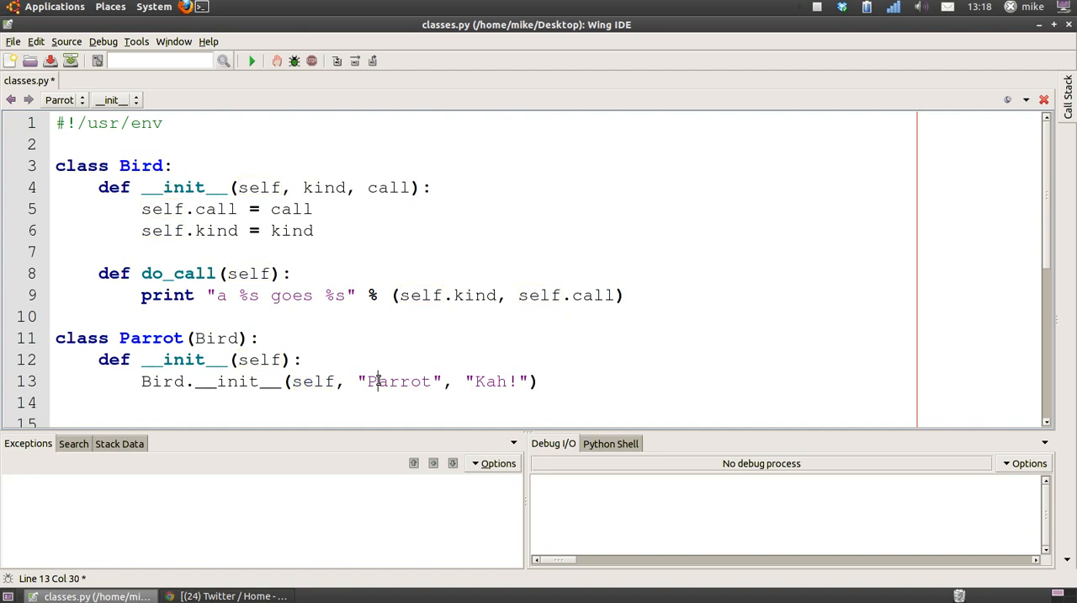
double_click(397, 381)
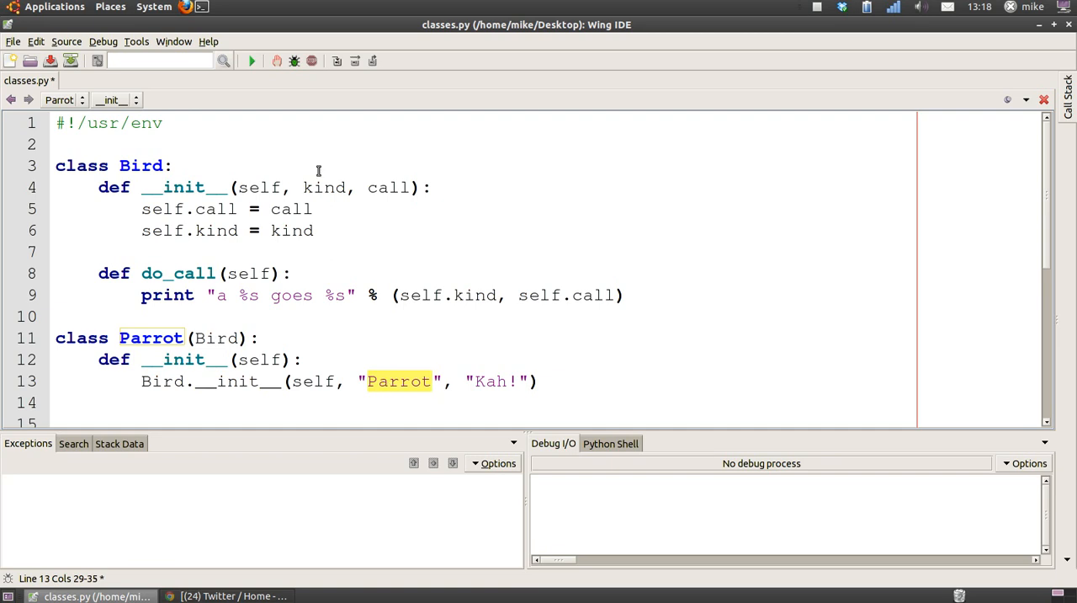
mouse_move(395, 384)
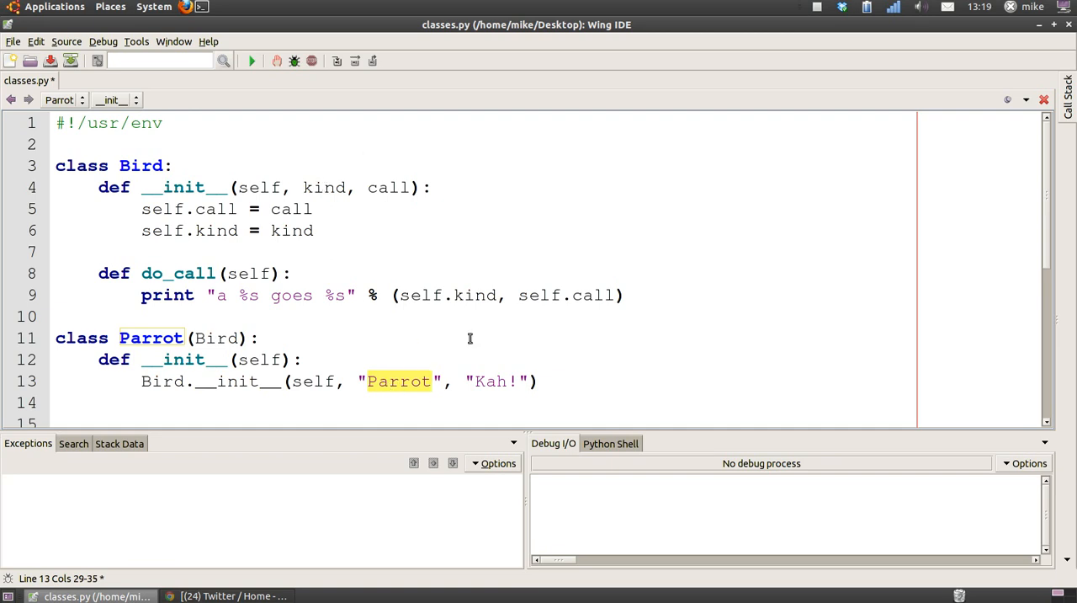
mouse_move(495, 380)
text(class Cuckoo(Bird):)
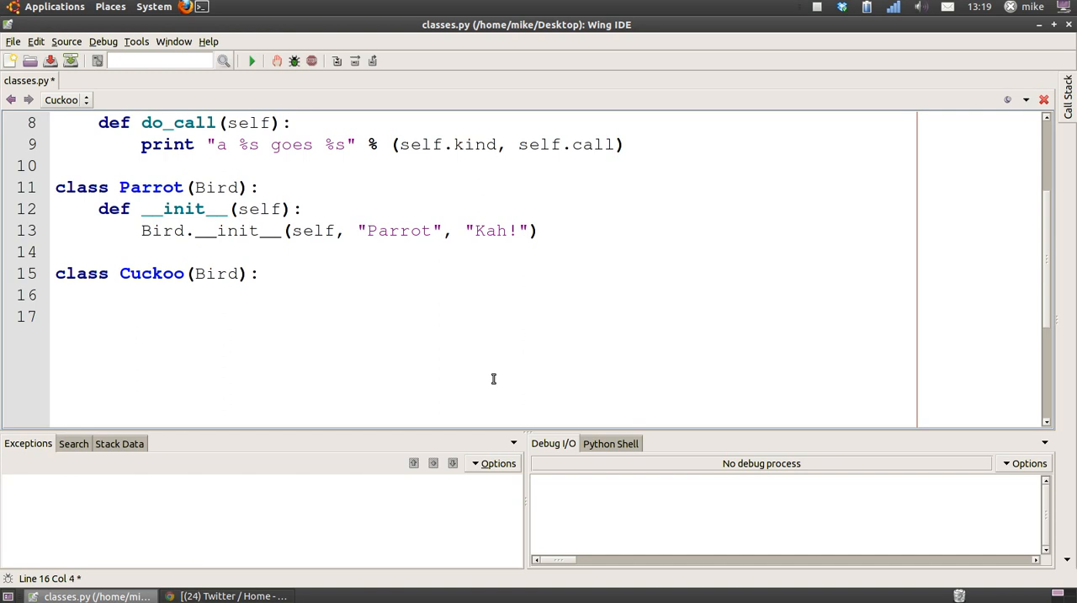
Give Cuckoo an __init__ calling Bird.__init__(self,"Cuckoo", "Cuckoo!") and start if __name__ == "__main__":
text(def __init__(self):)
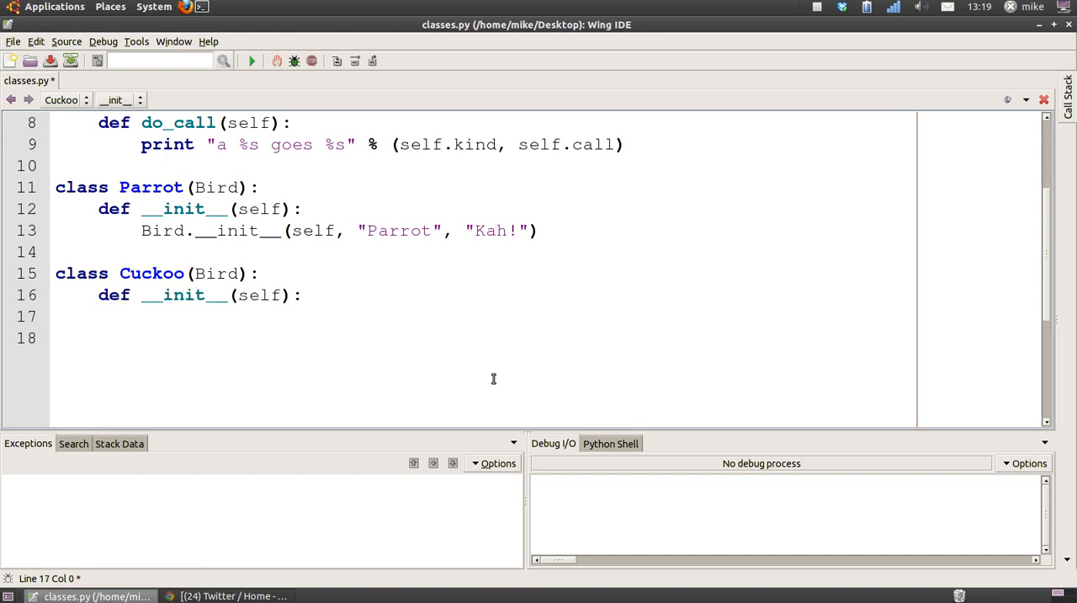
mouse_move(380, 380)
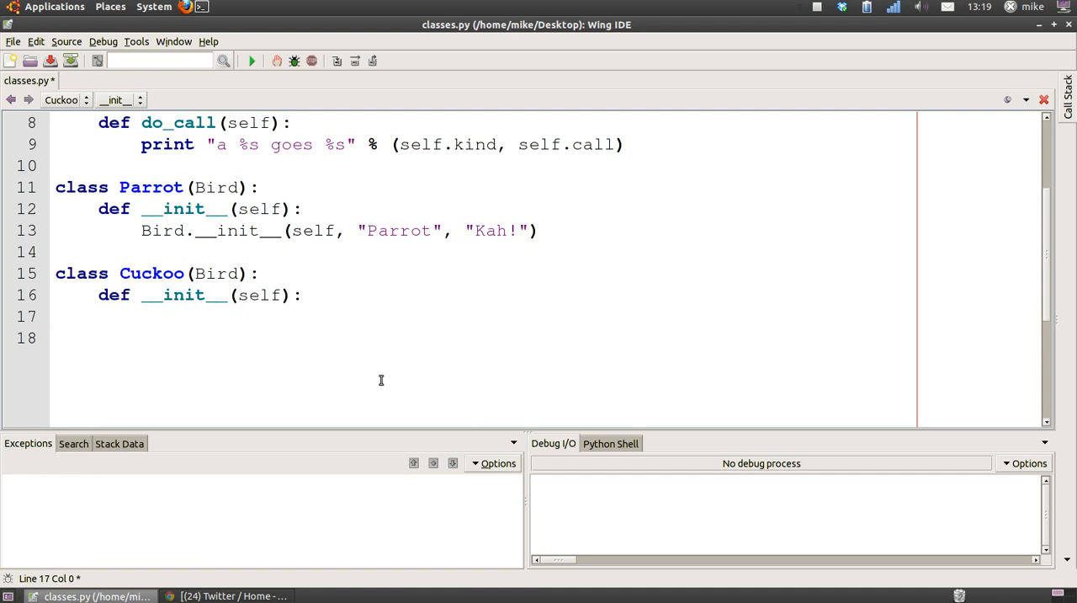
mouse_move(319, 306)
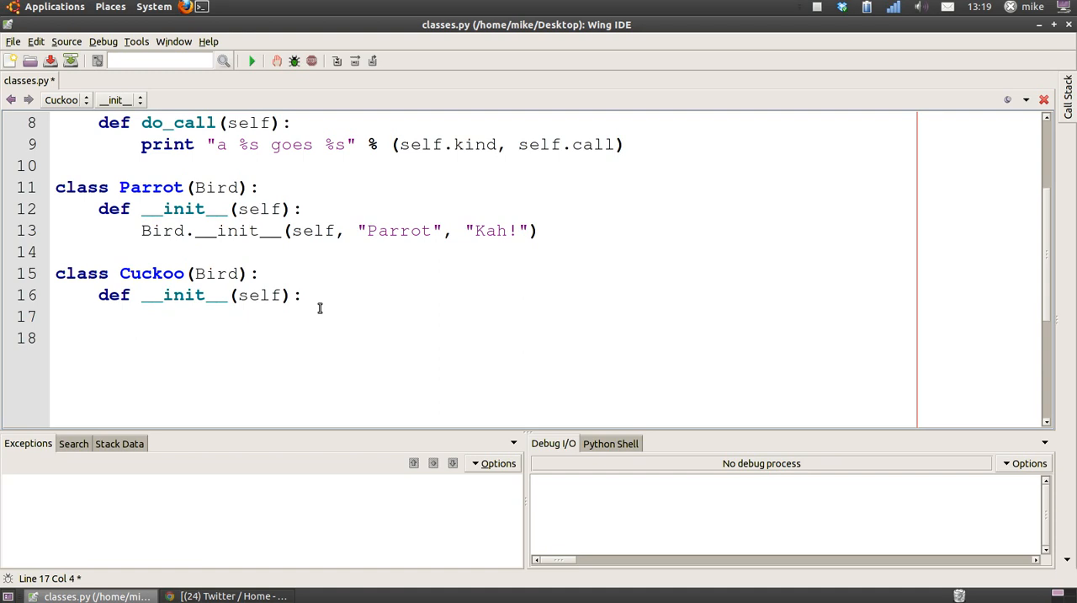
text(Bird.__init__(self,"Cuckoo", "Cuckoo!"))
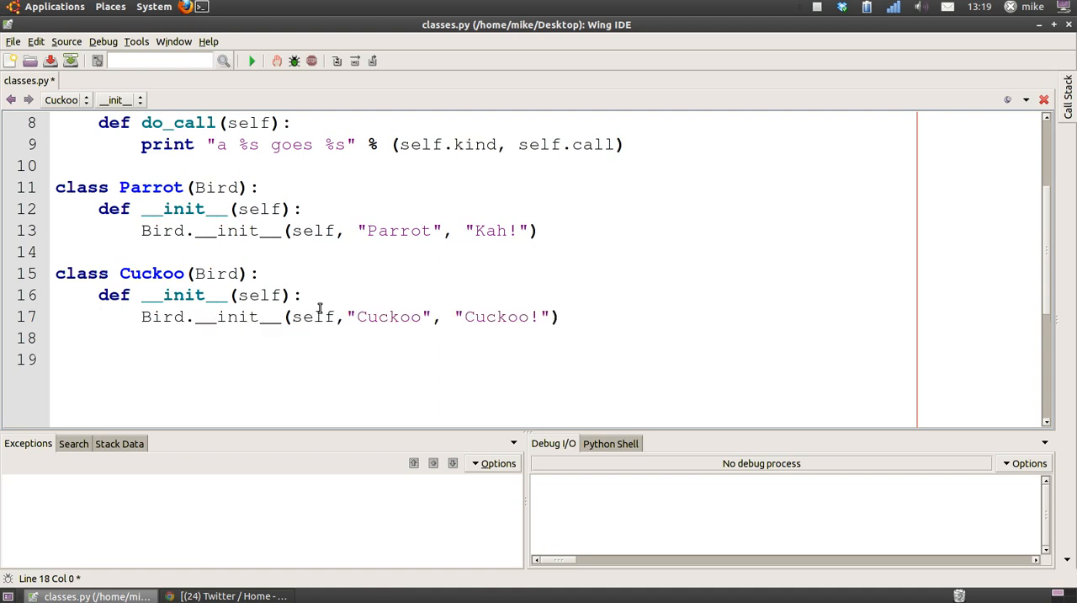
mouse_move(202, 327)
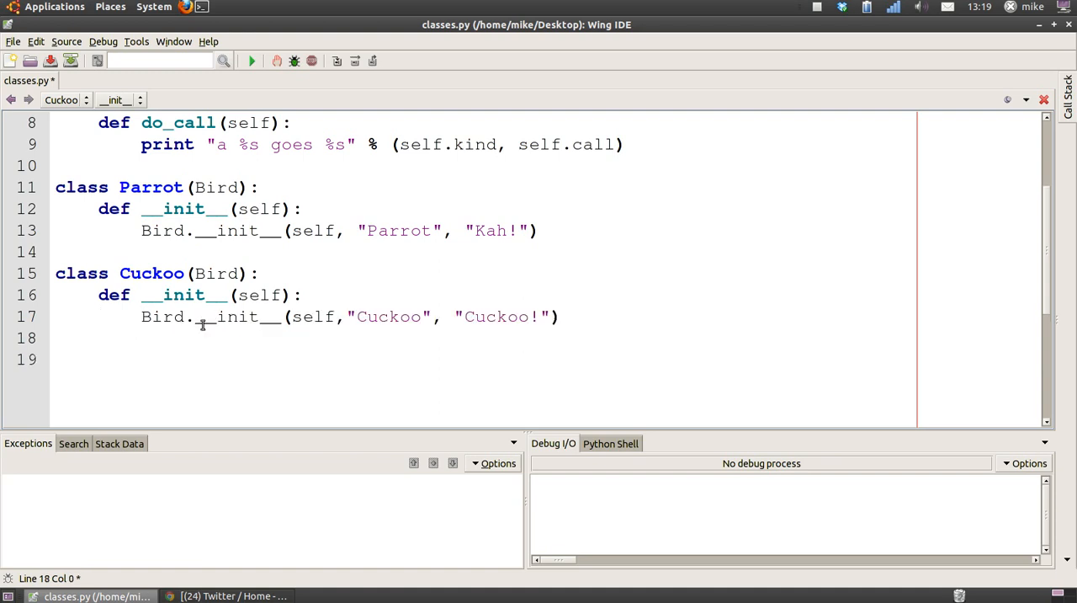
mouse_move(404, 317)
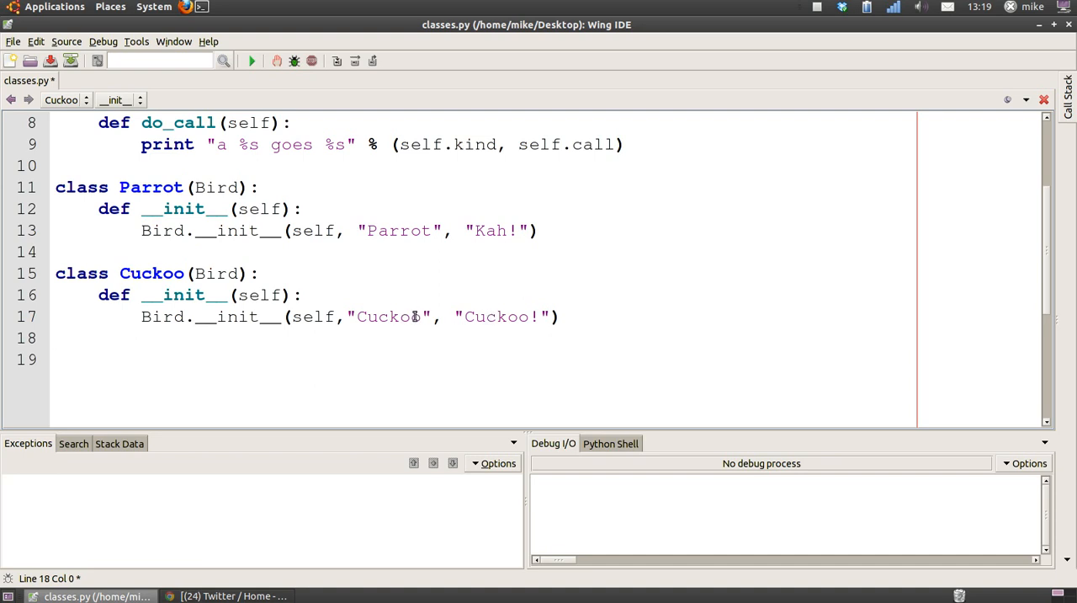
mouse_move(491, 316)
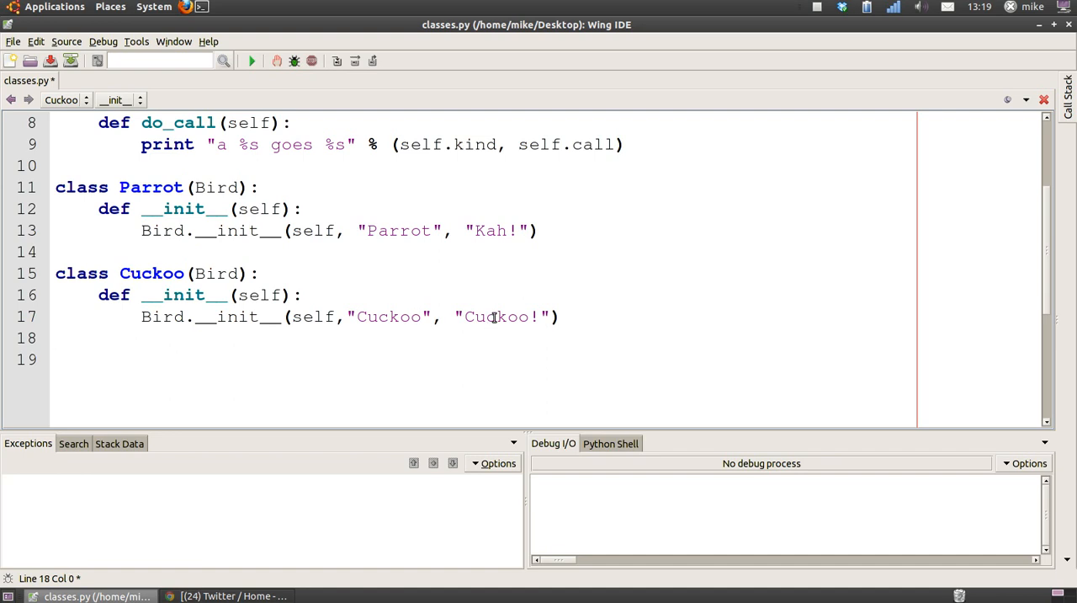
text(if __name__ == "__main__":)
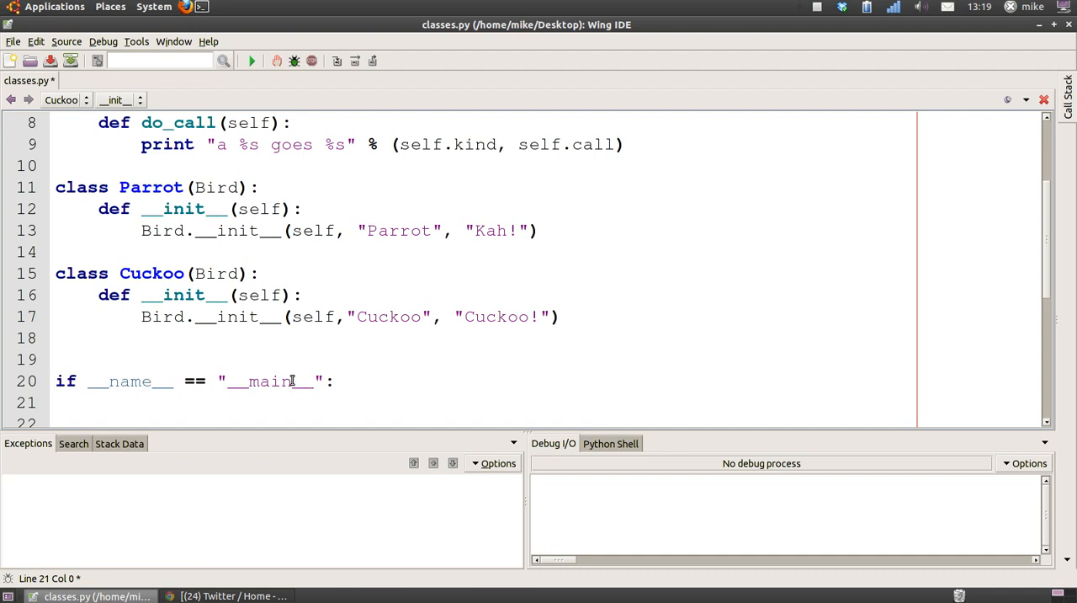
Create parrot = Parrot() and cuckoo = Cuckoo() in the main block
text(parrot = Parrot())
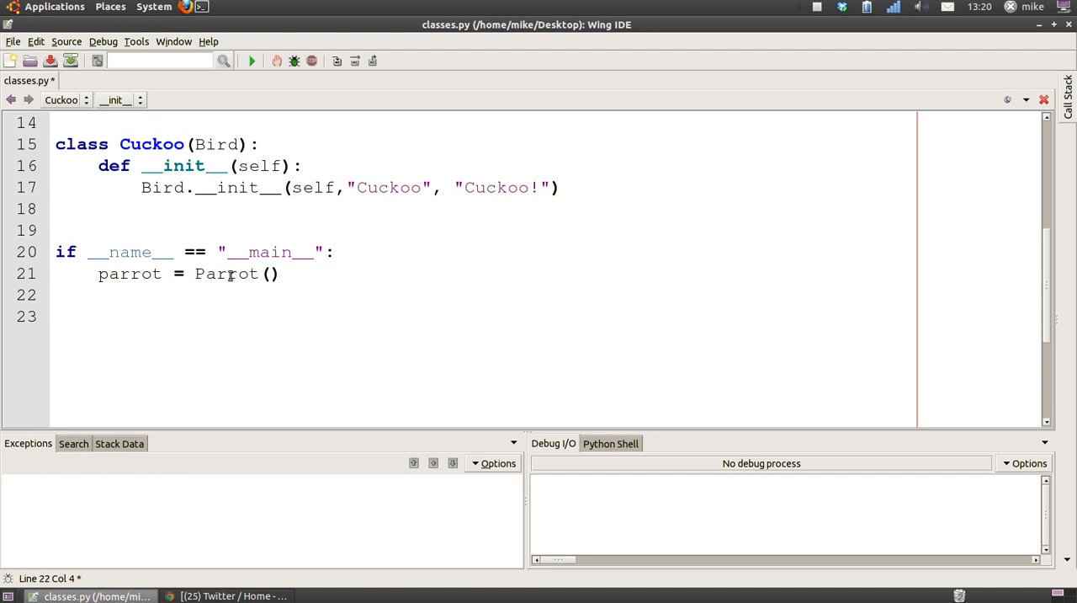
text(cuckoo = Cuckoo())
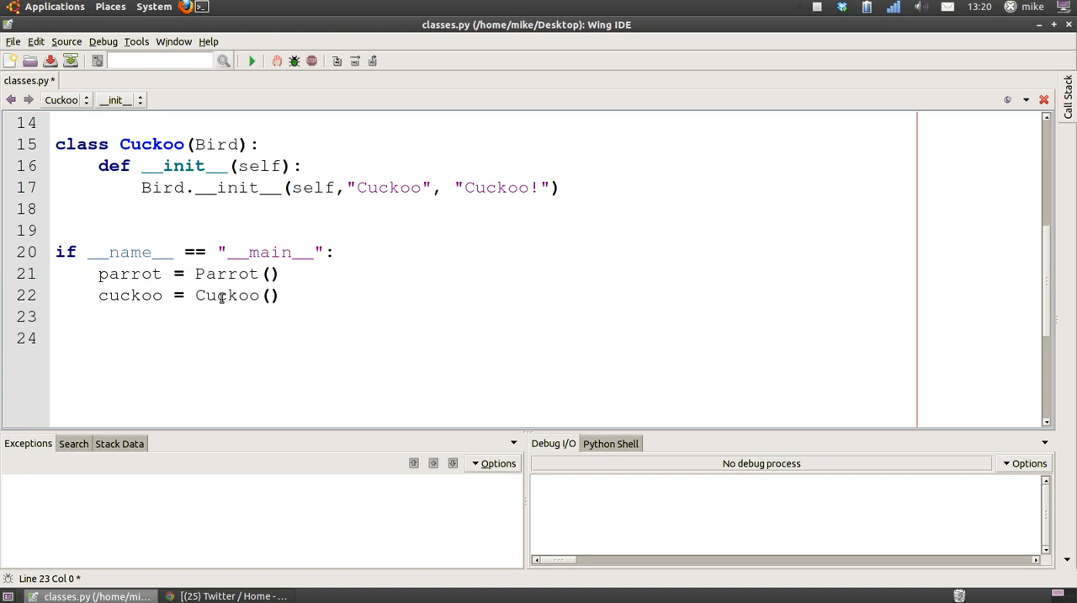
mouse_move(227, 294)
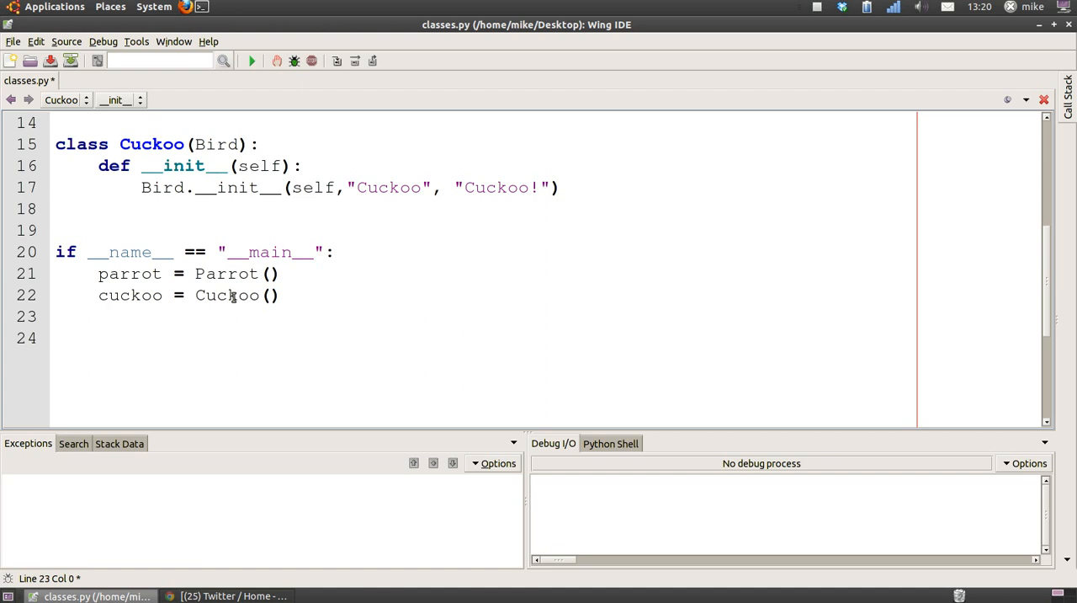
key(Return)
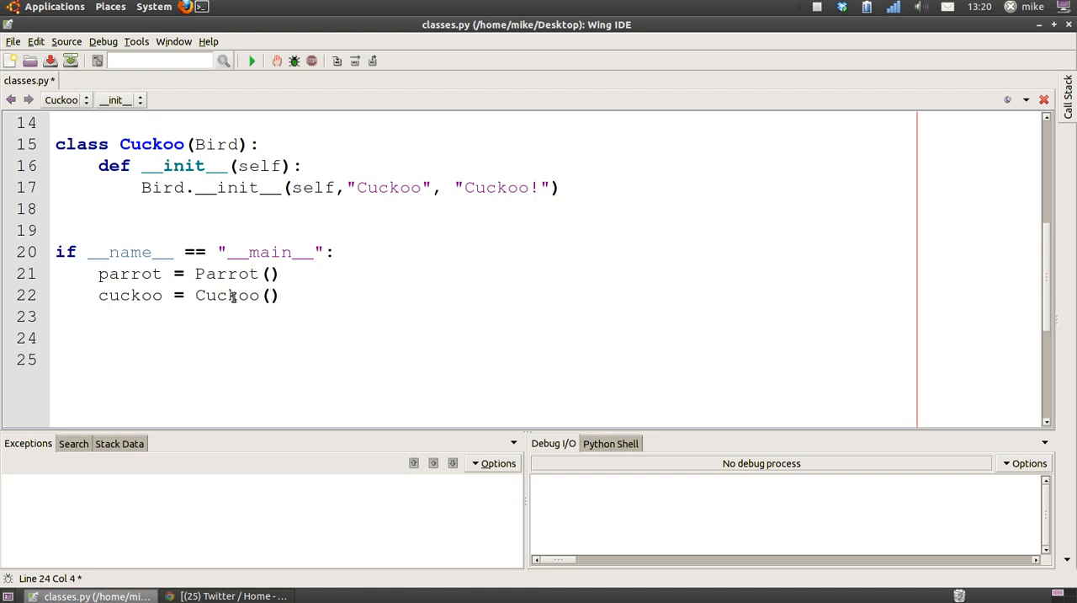
Call parrot.do_call() and cuckoo.do_call() after the instances
text(parrot.do_call())
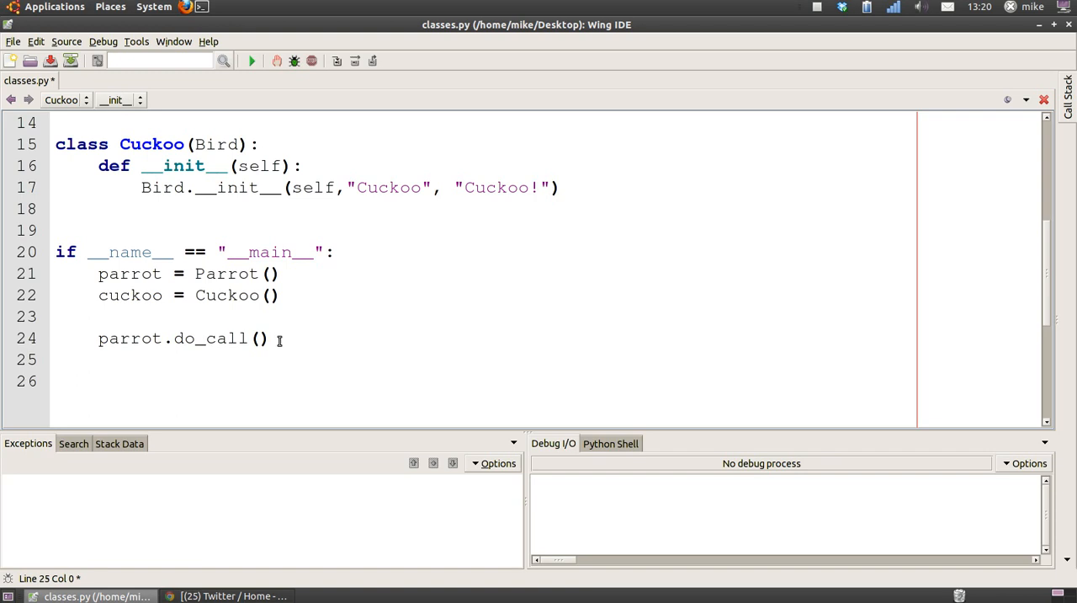
scroll(up, 3)
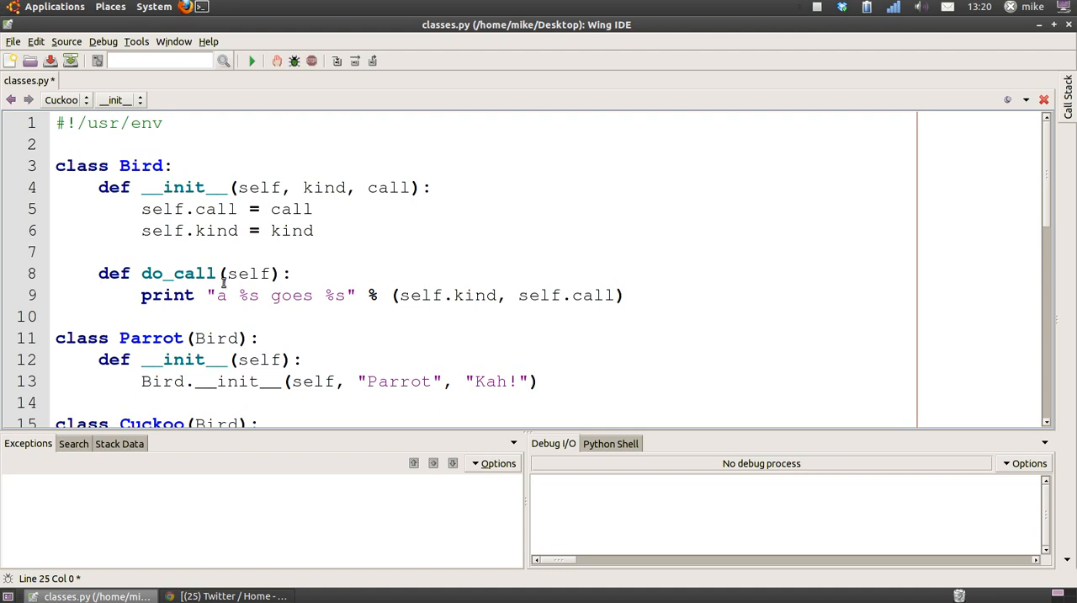
mouse_move(182, 328)
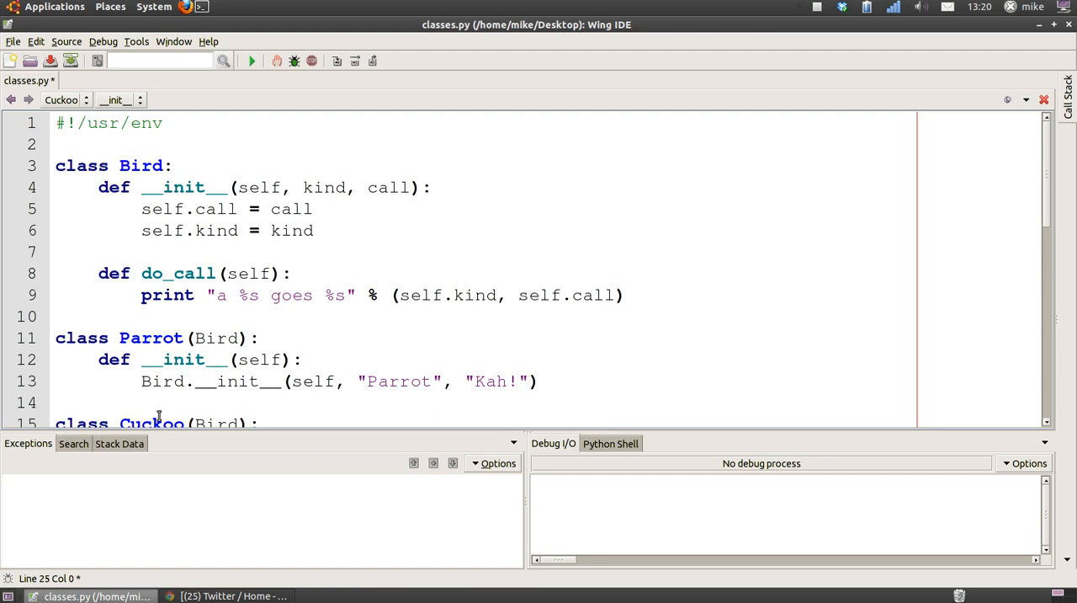
scroll(down, 3)
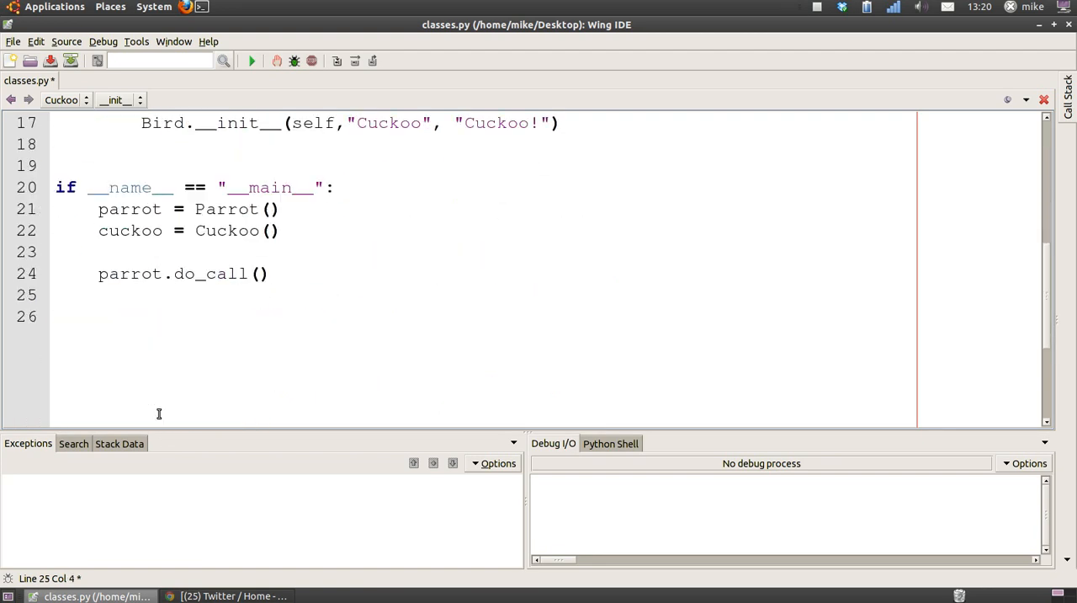
key(Return)
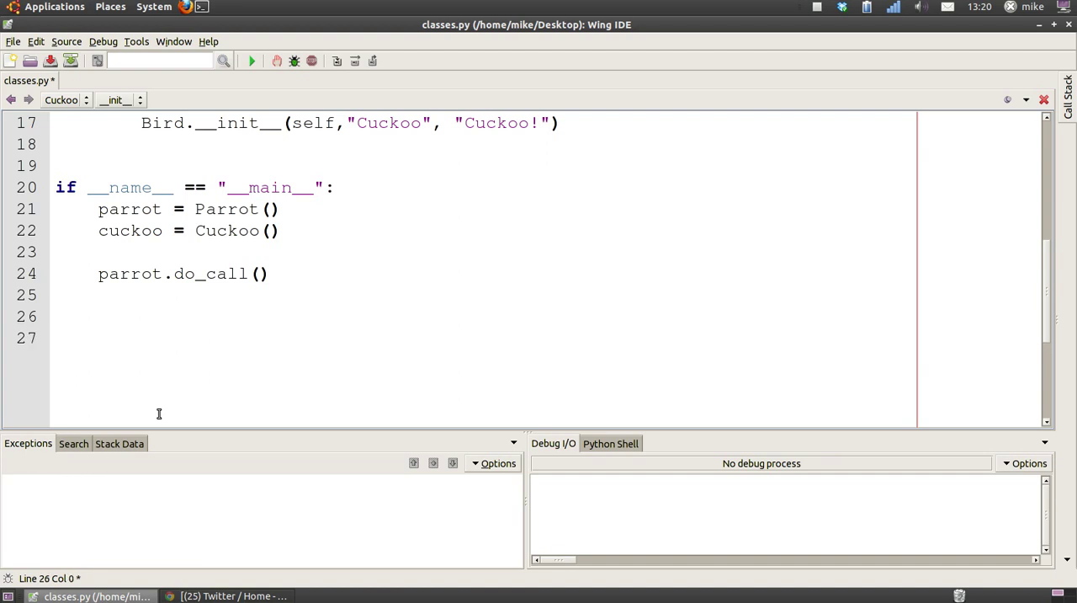
text(cuckoo.do_call())
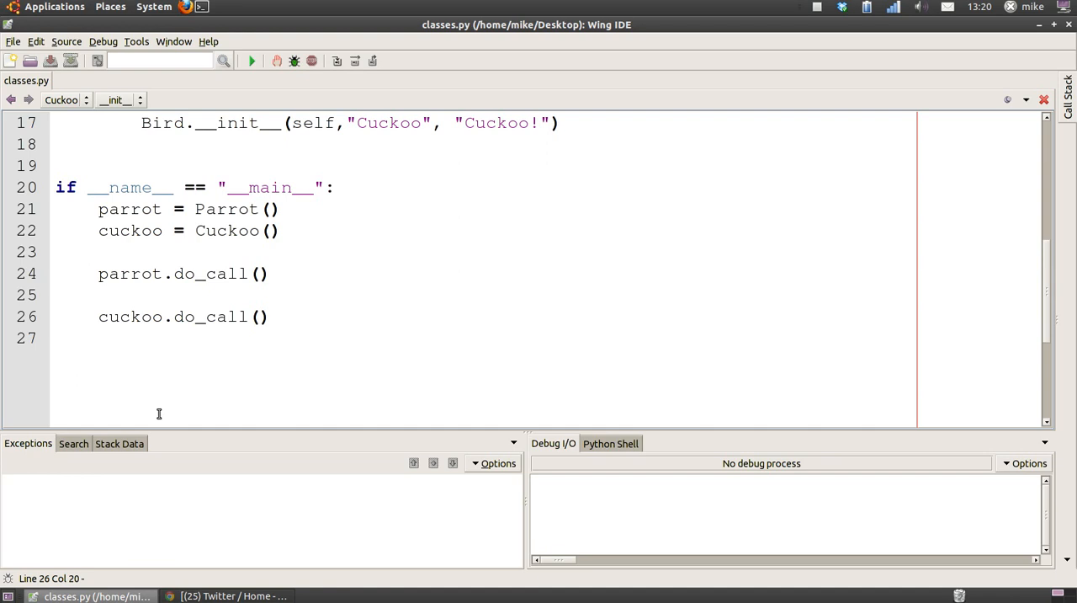
mouse_move(304, 103)
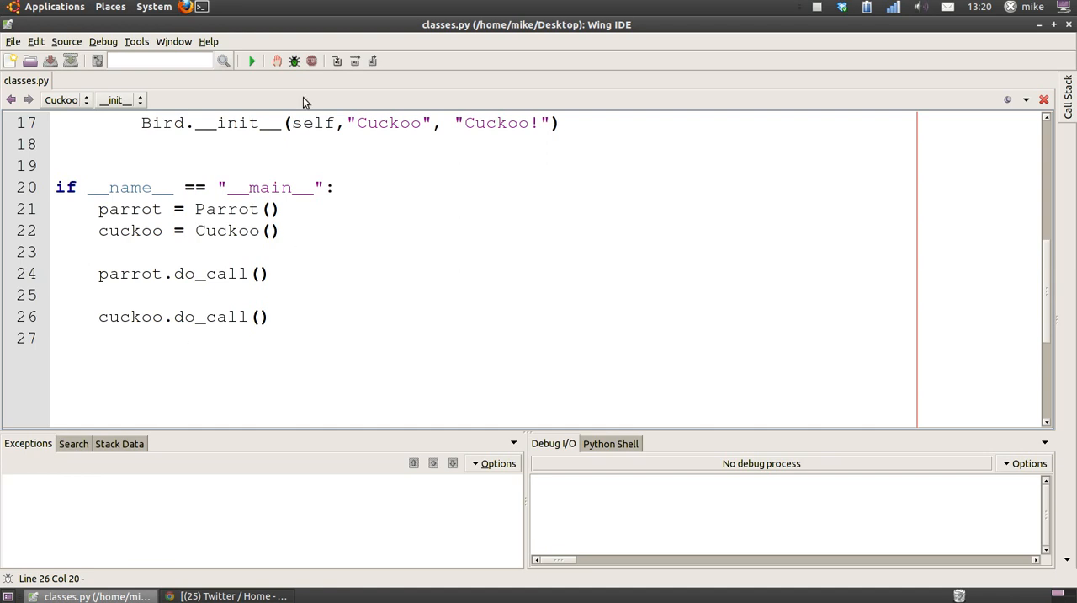
mouse_move(315, 239)
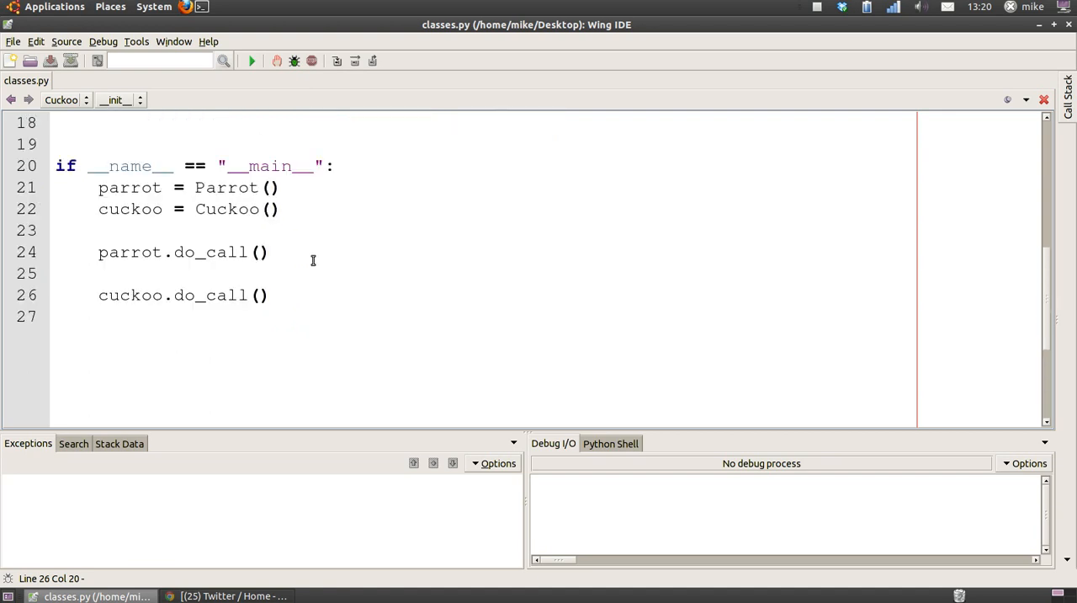
scroll(up, 3)
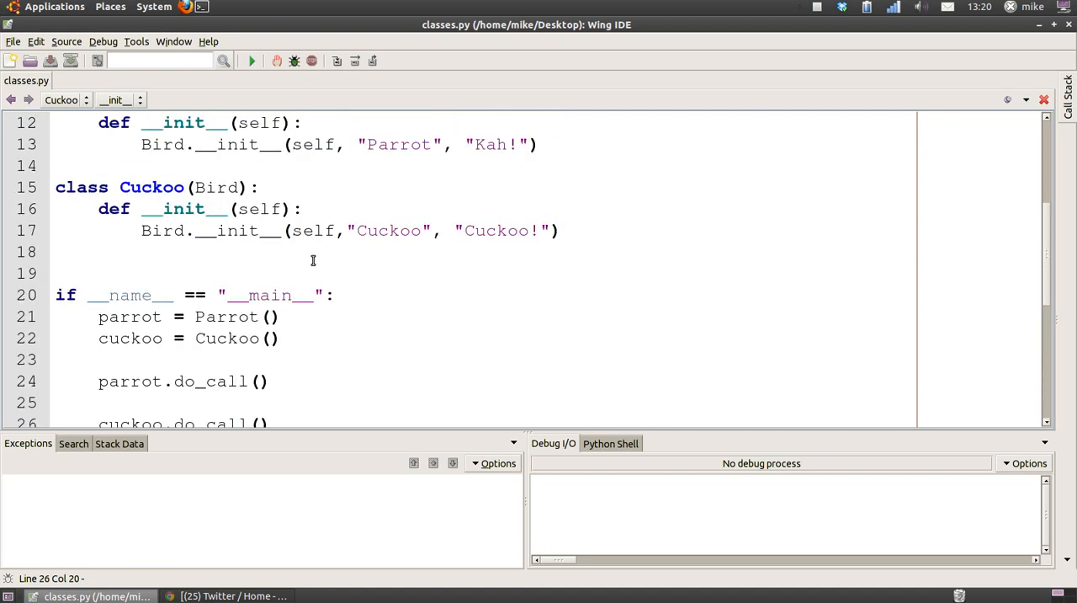
scroll(up, 3)
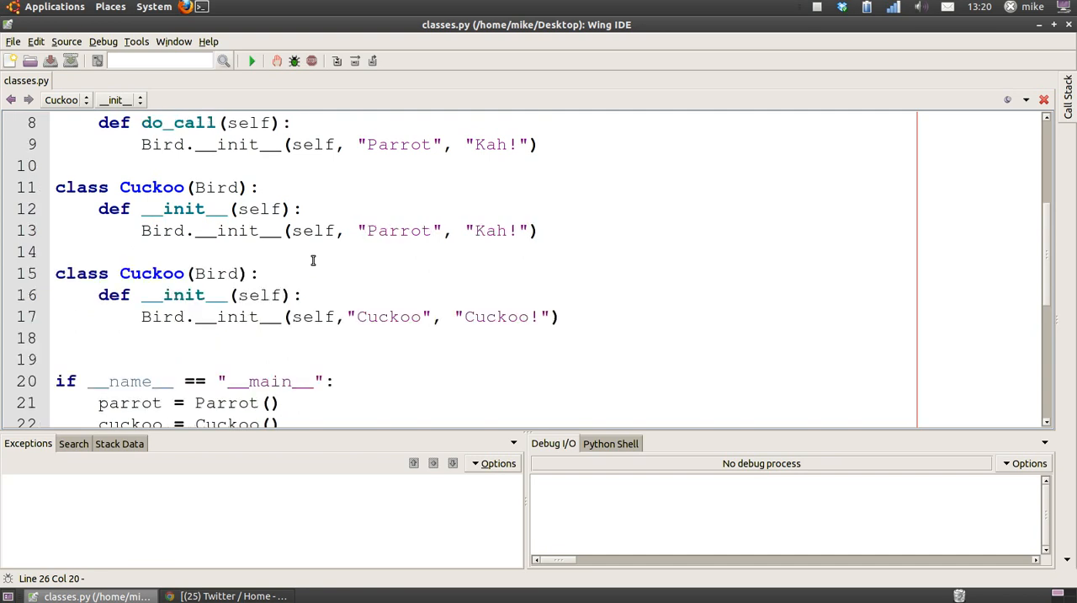
scroll(up, 3)
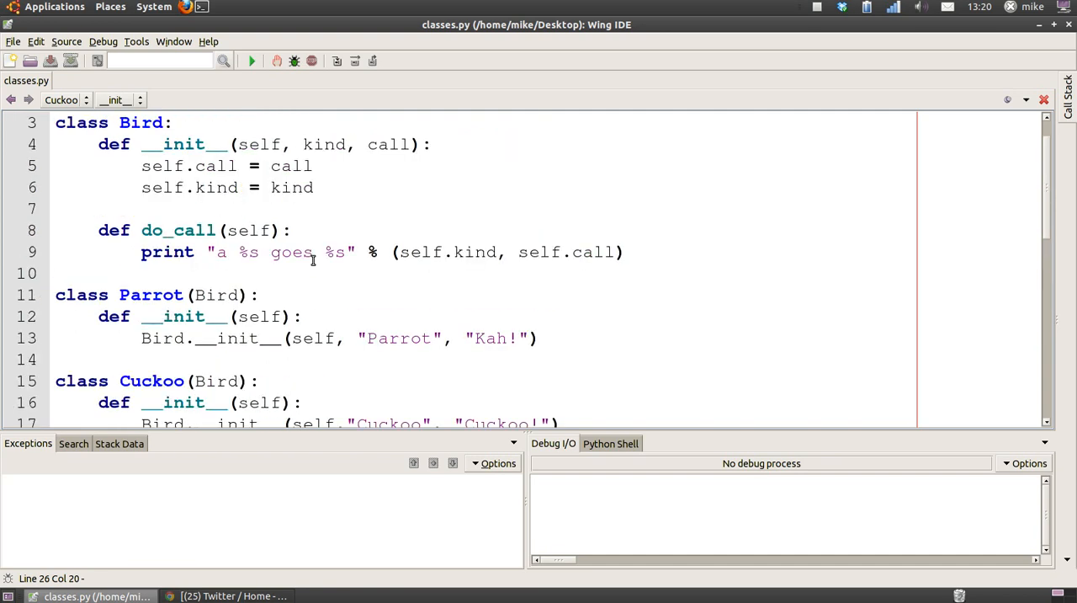
scroll(down, 3)
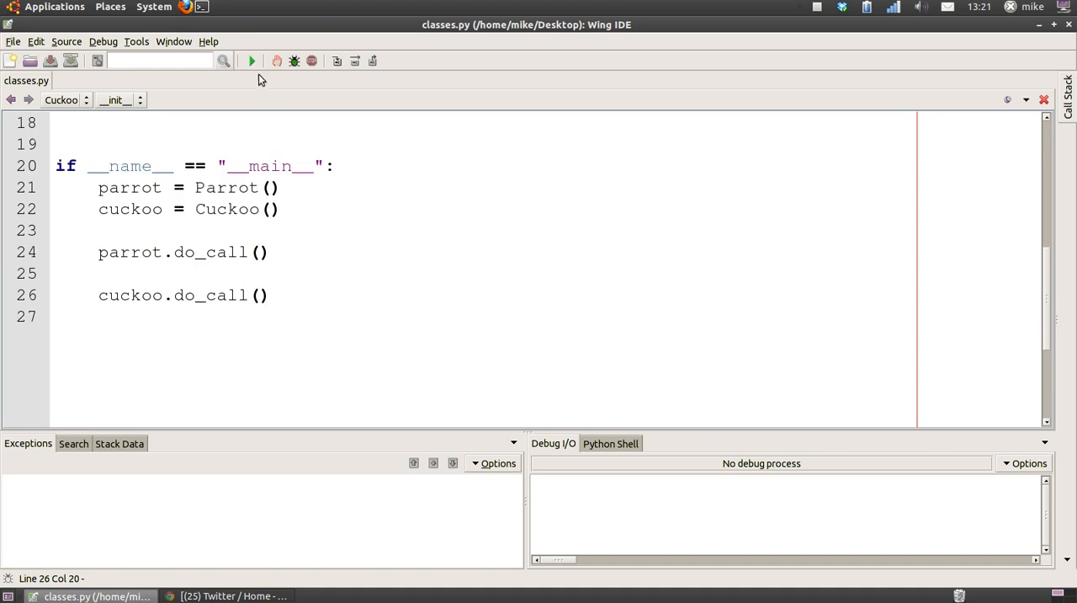
Run classes.py and confirm Debug I/O shows 'a Parrot goes Kah!' and 'a Cuckoo goes Cuckoo!'
click(293, 61)
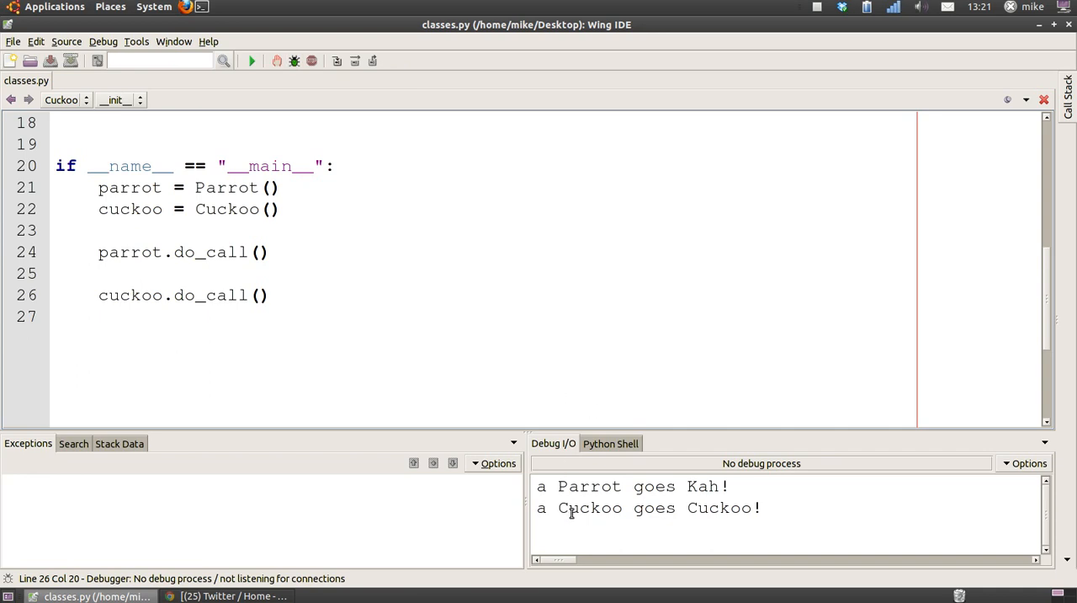
mouse_move(772, 515)
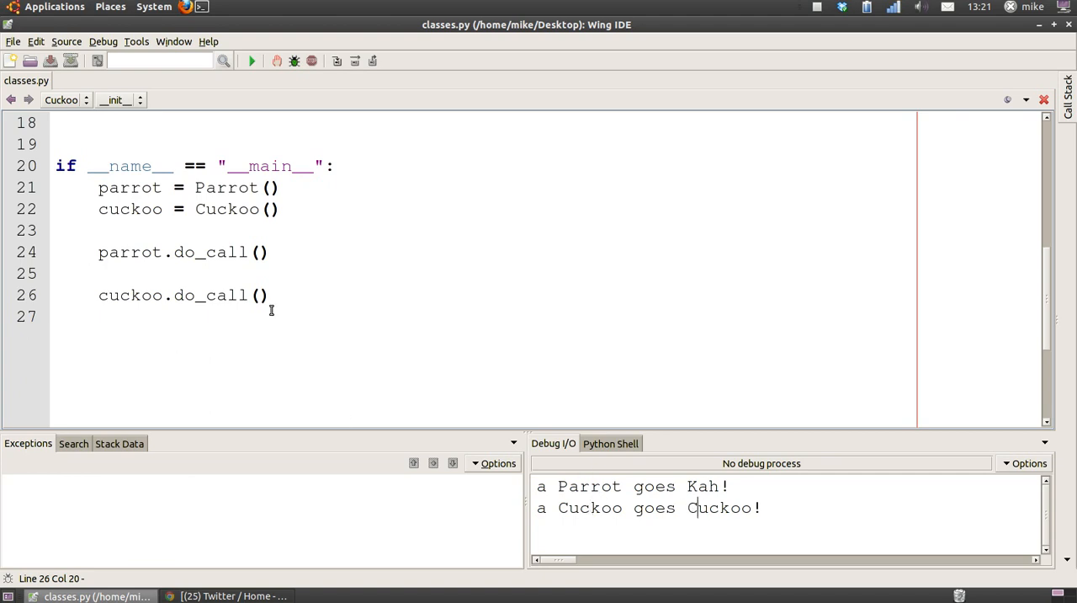
mouse_move(158, 283)
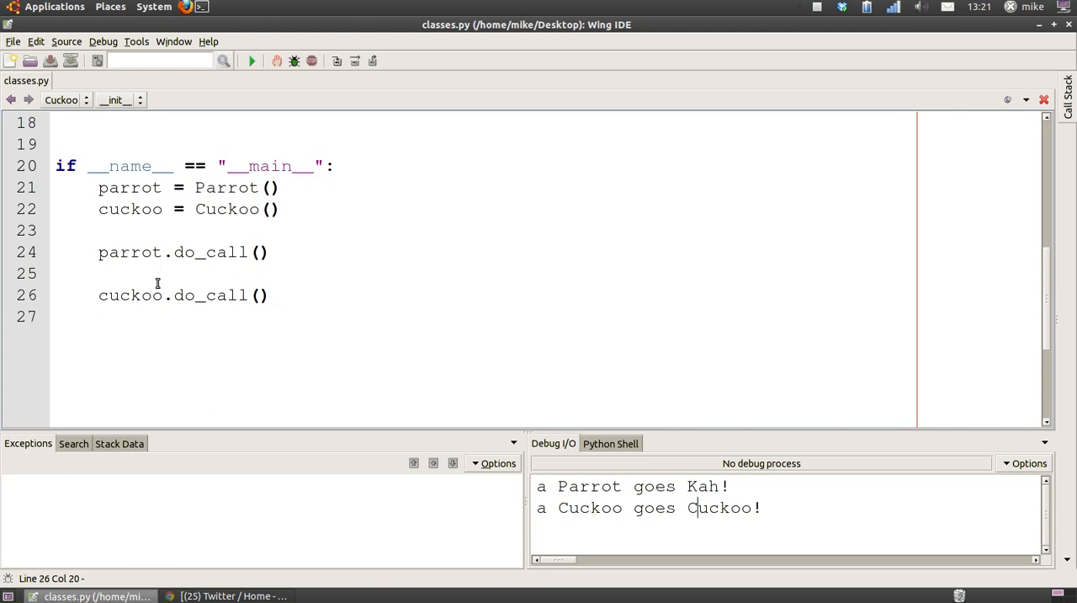
scroll(up, 3)
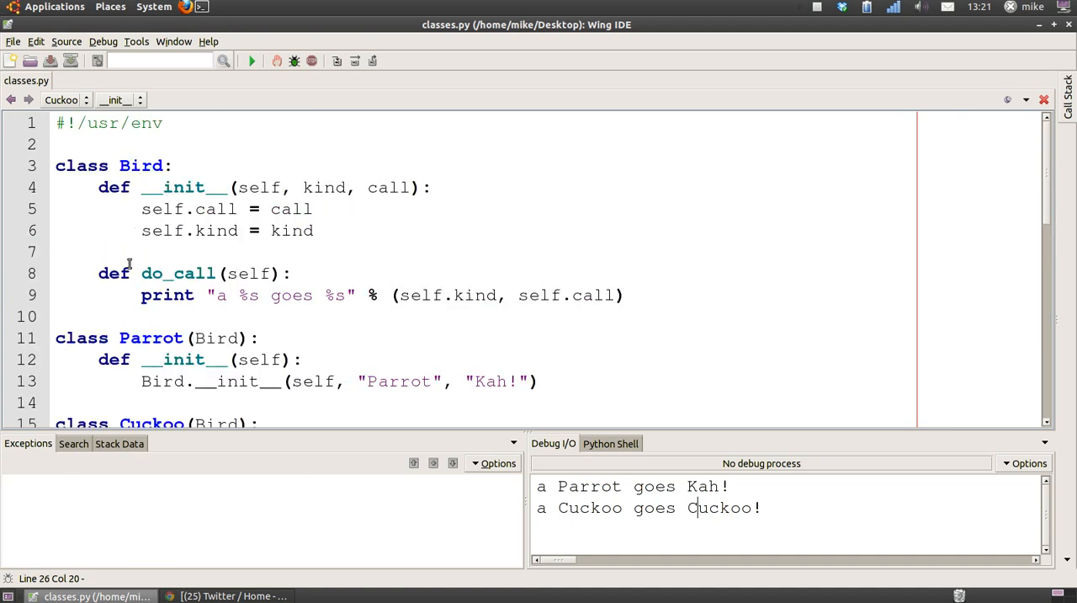
mouse_move(306, 343)
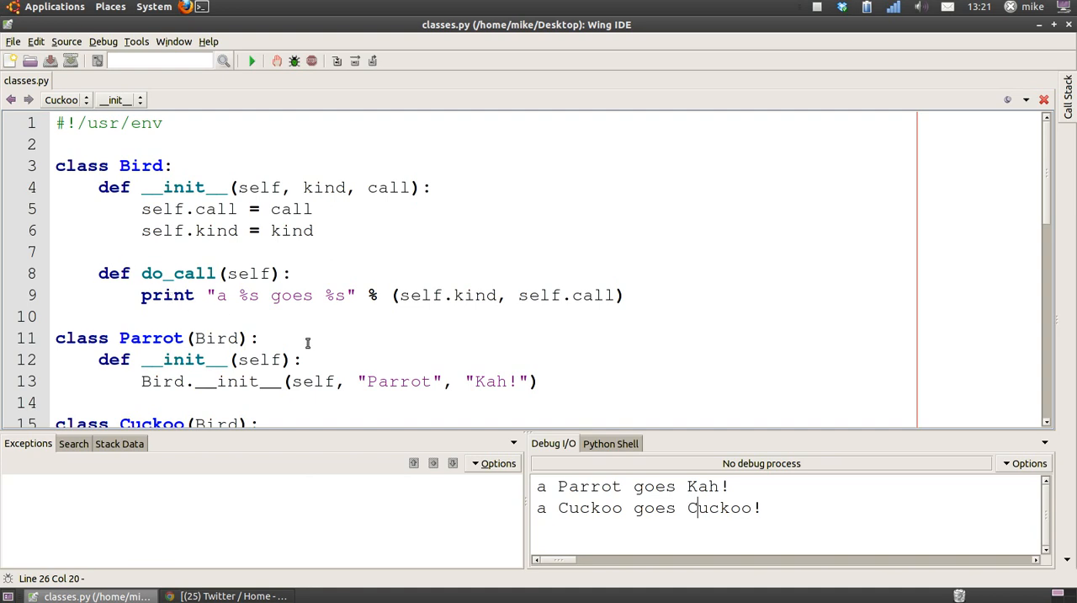
scroll(down, 3)
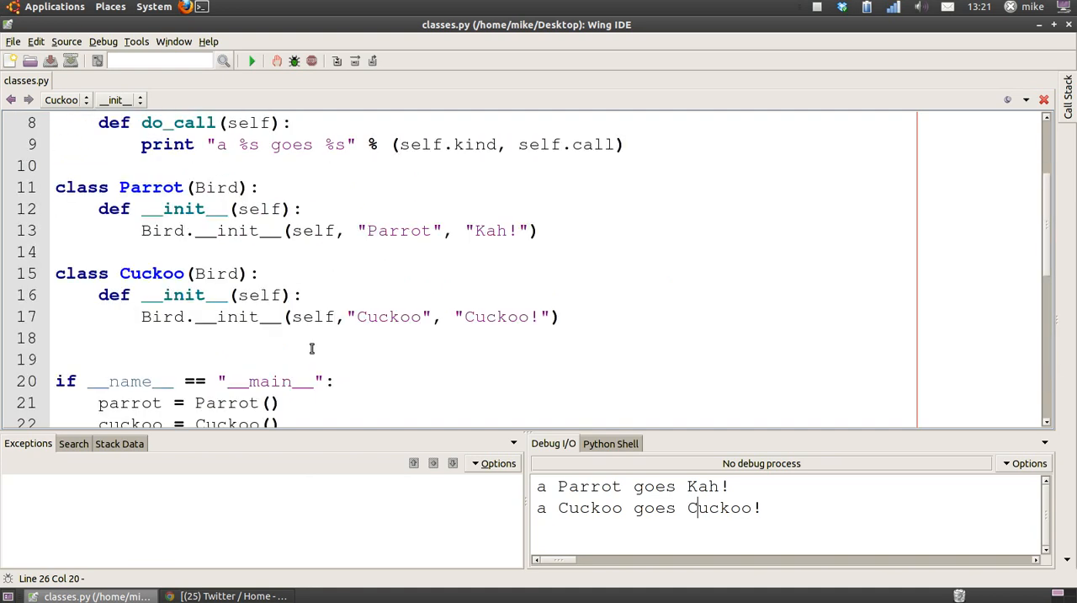
scroll(down, 3)
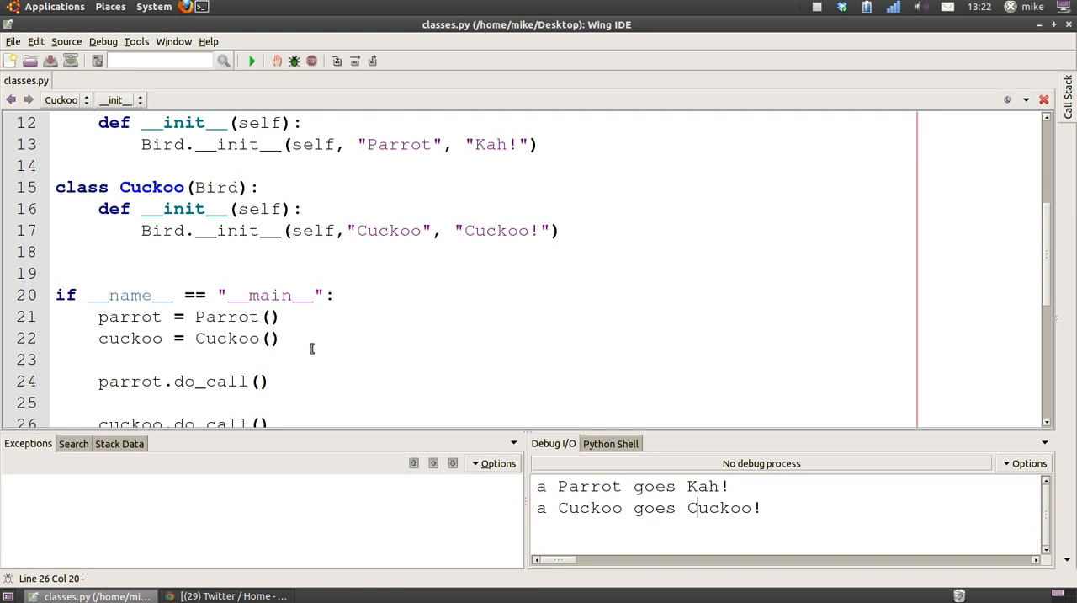
mouse_move(326, 333)
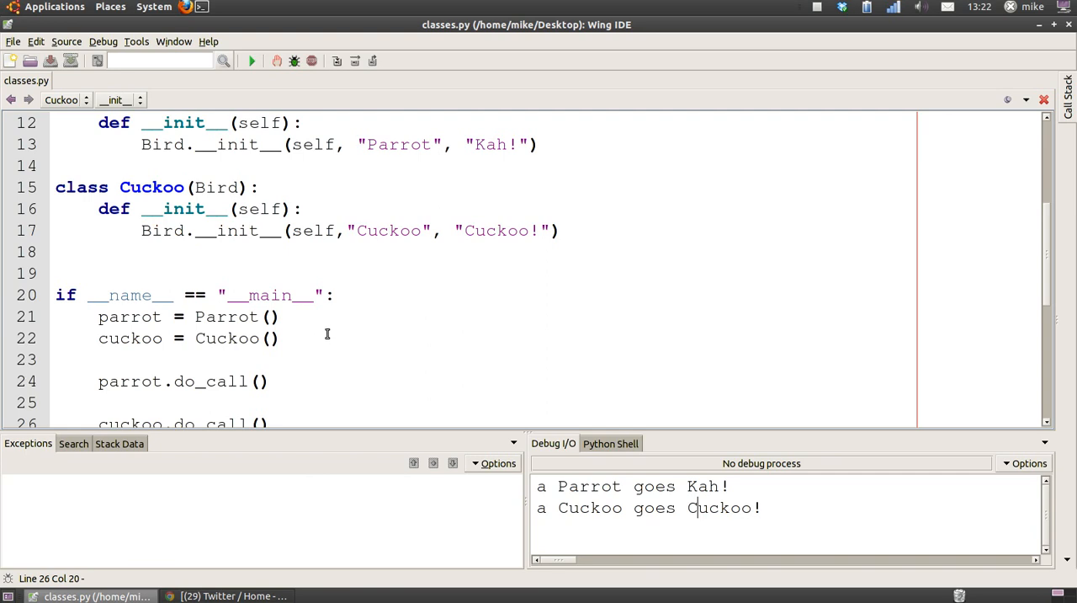
click(817, 7)
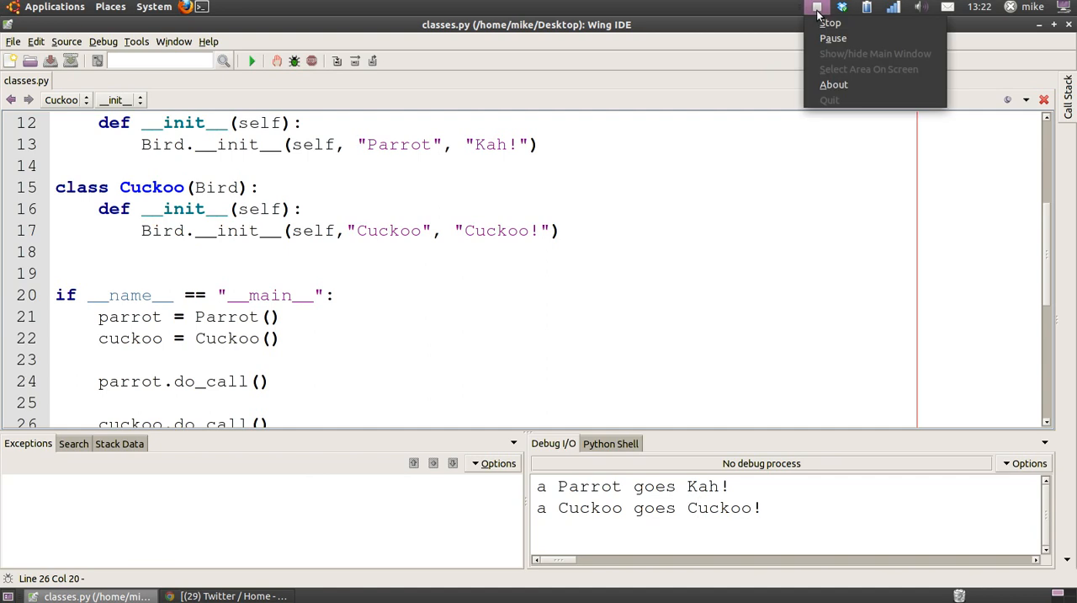
mouse_move(830, 24)
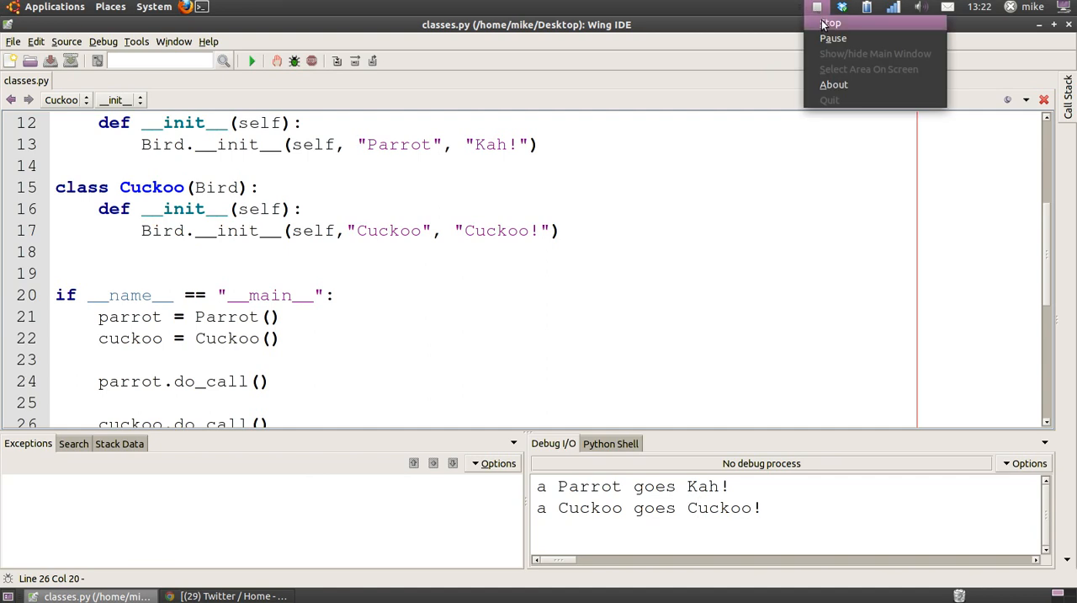